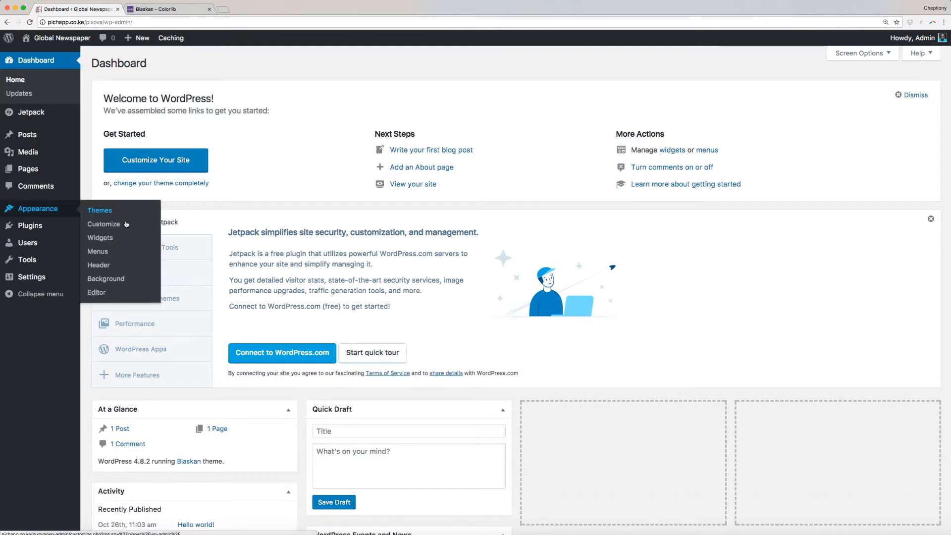
Reach the customizer's Menus panel for the Global Newspaper site via Appearance > Customize
left_click(104, 224)
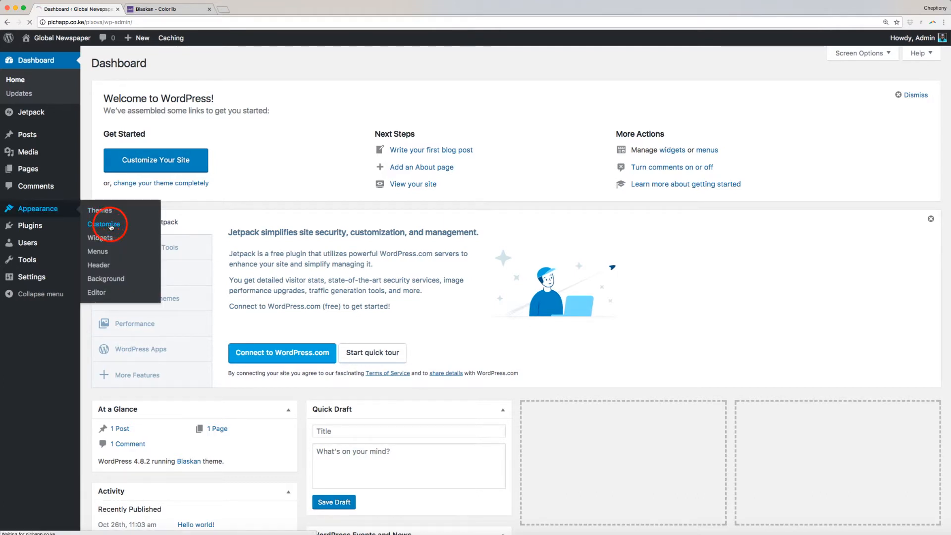
left_click(104, 224)
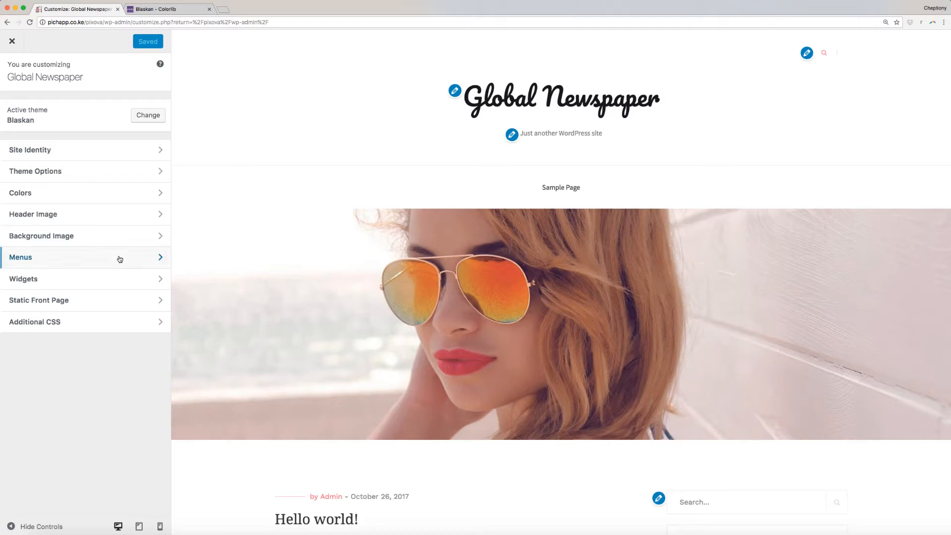
left_click(20, 256)
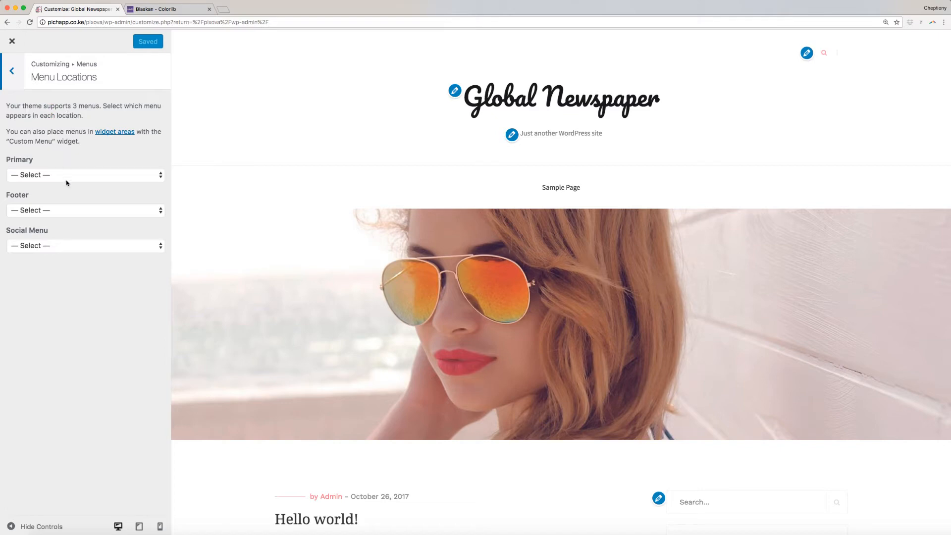
mouse_move(58, 217)
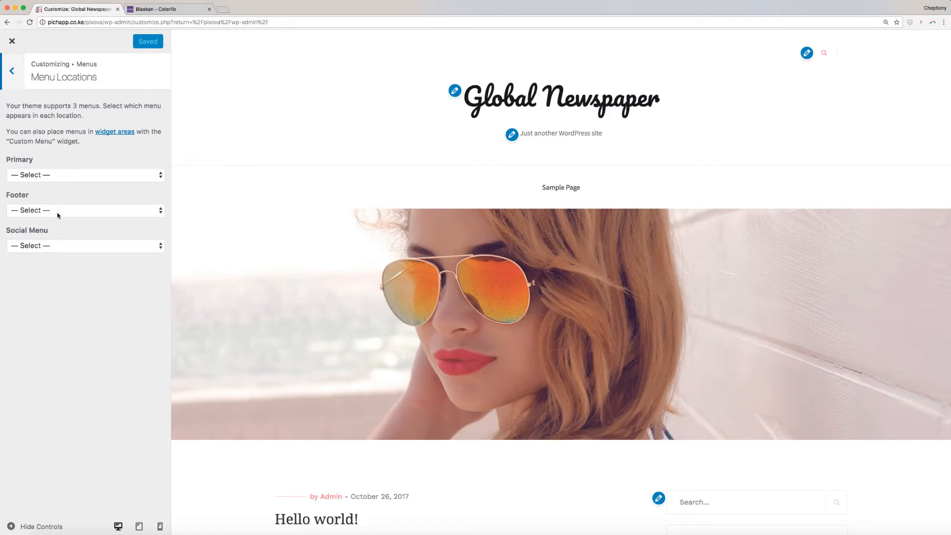
mouse_move(49, 250)
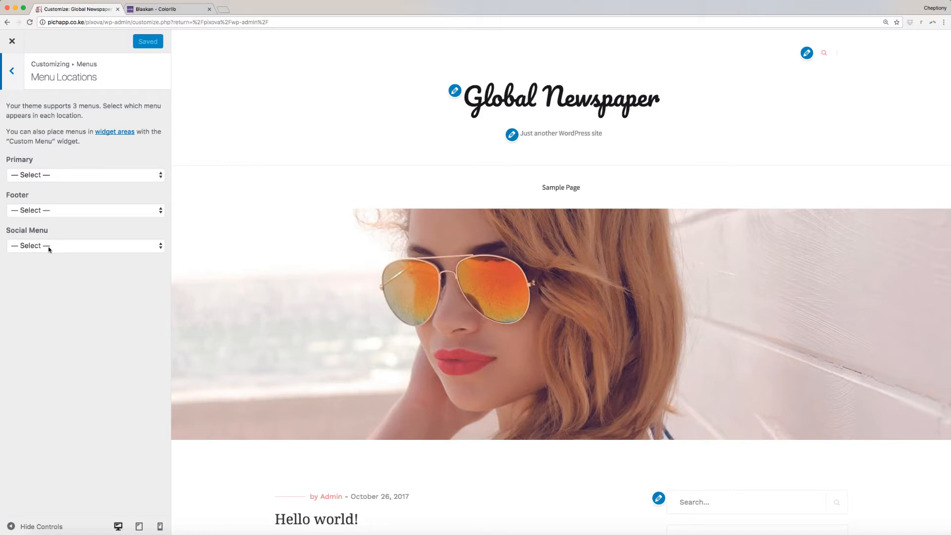
left_click(10, 70)
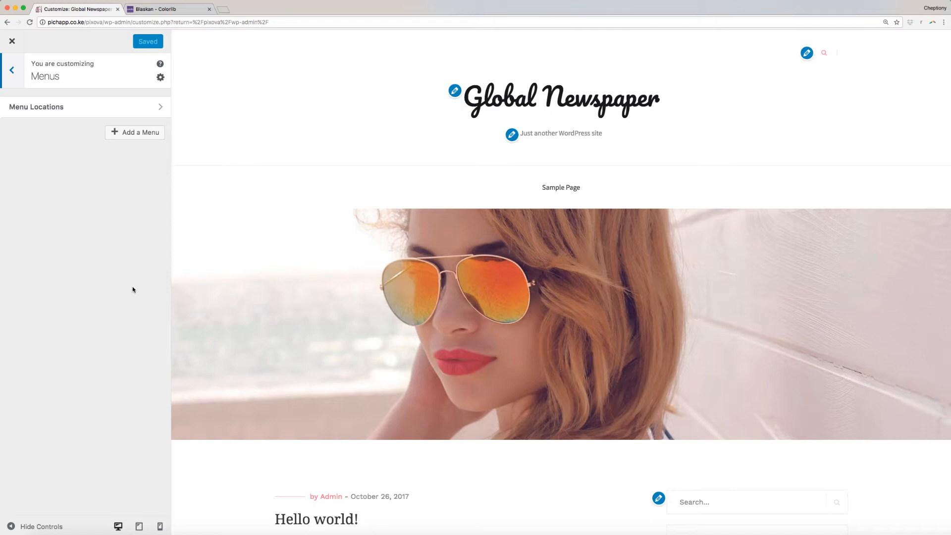
mouse_move(128, 280)
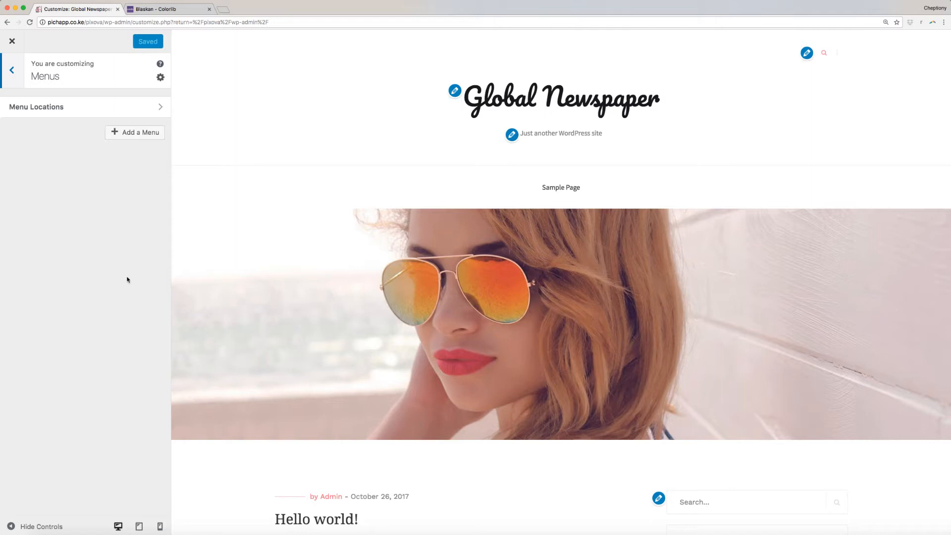
Create a new menu named Main and start choosing its items
left_click(135, 132)
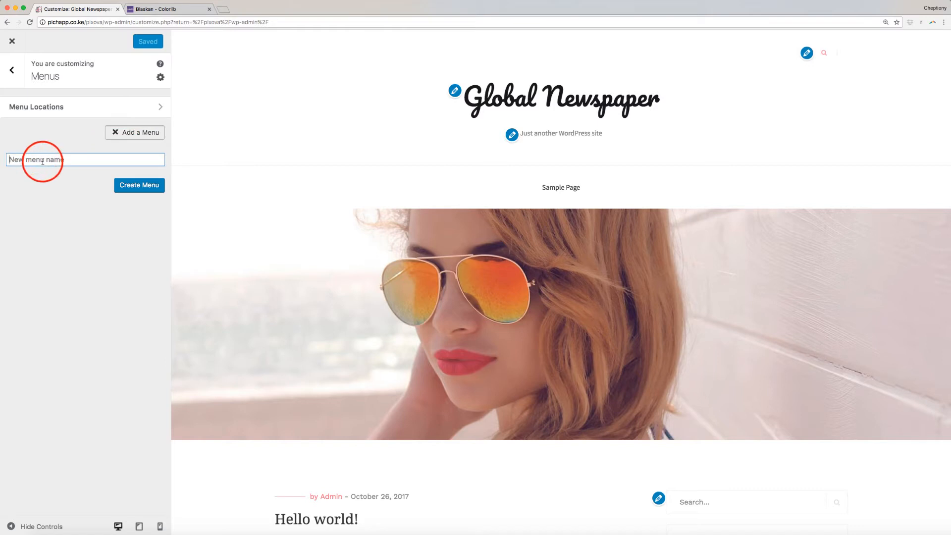
type("Main")
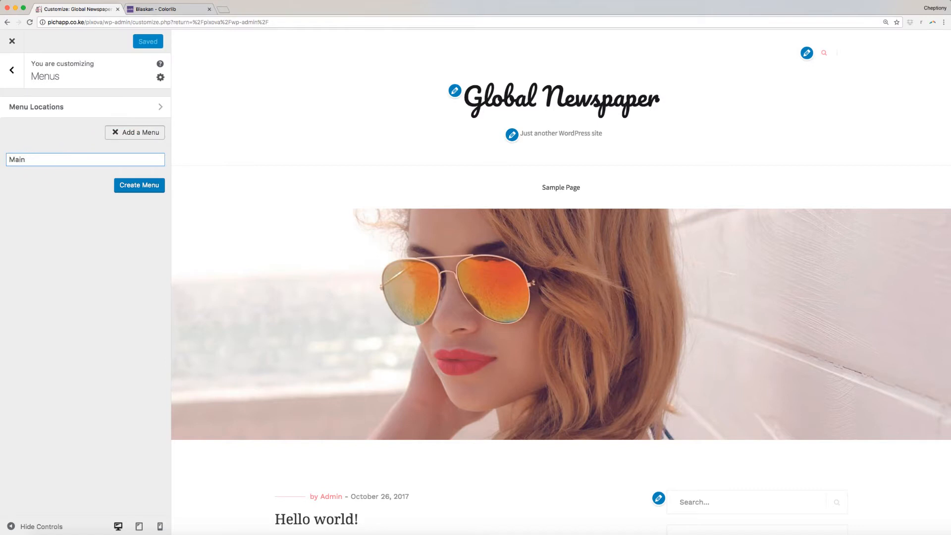
left_click(139, 186)
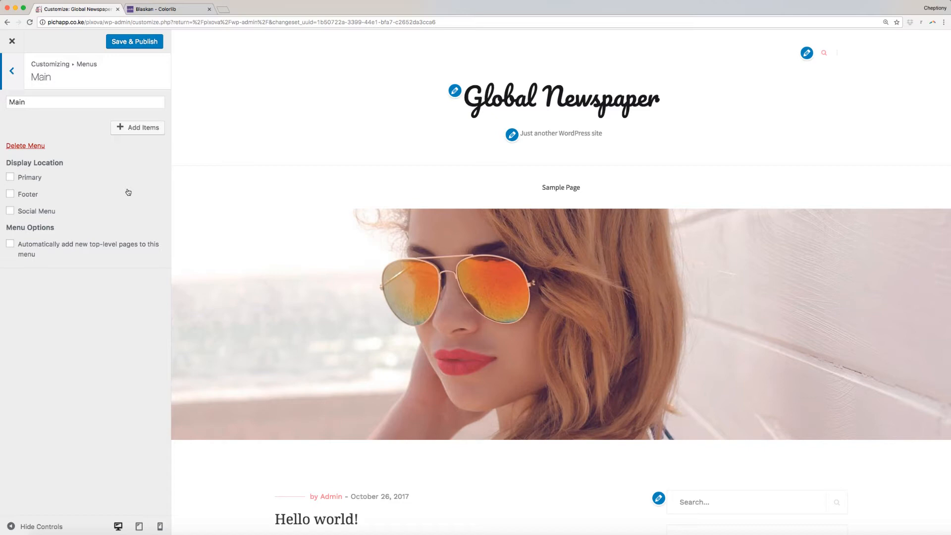
left_click(138, 128)
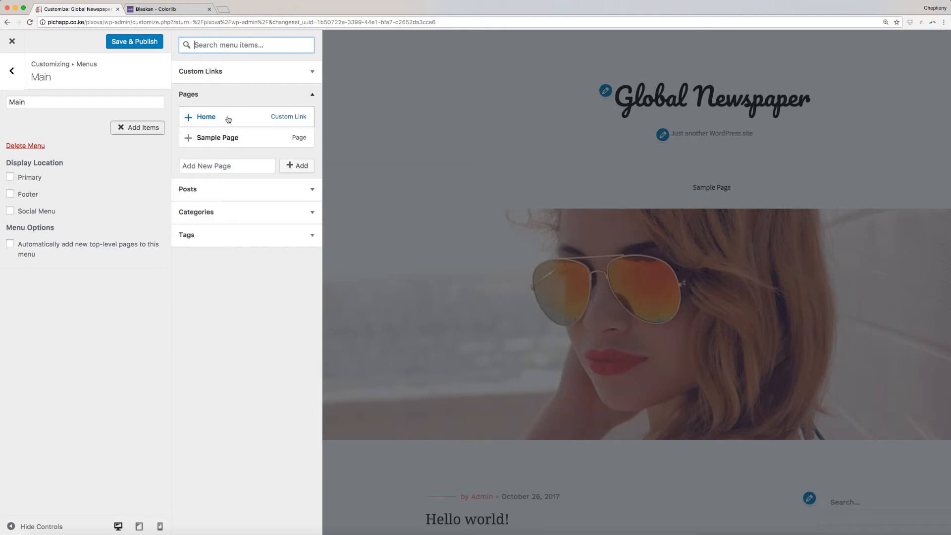
Add Home plus new Write to us and About us pages, and assign Main to the Primary location
left_click(206, 117)
type("Write to us")
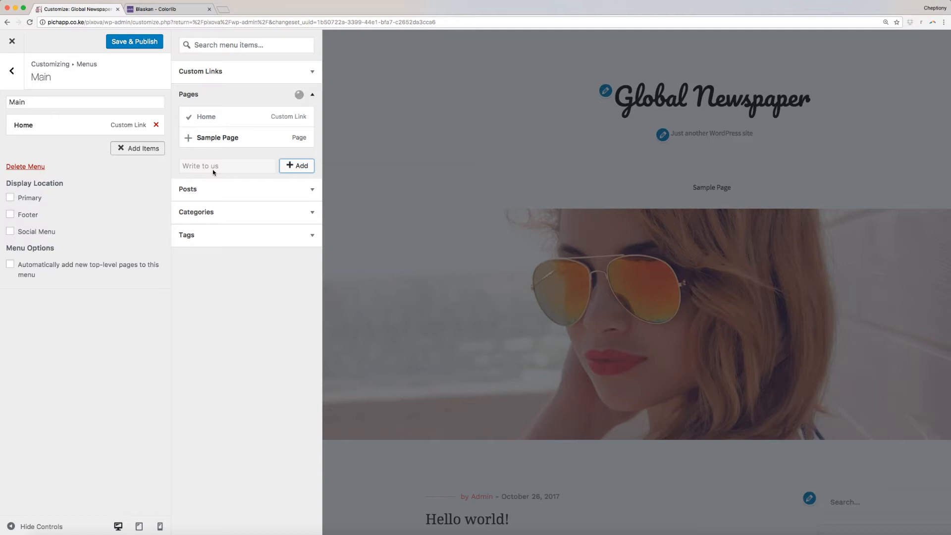
left_click(297, 166)
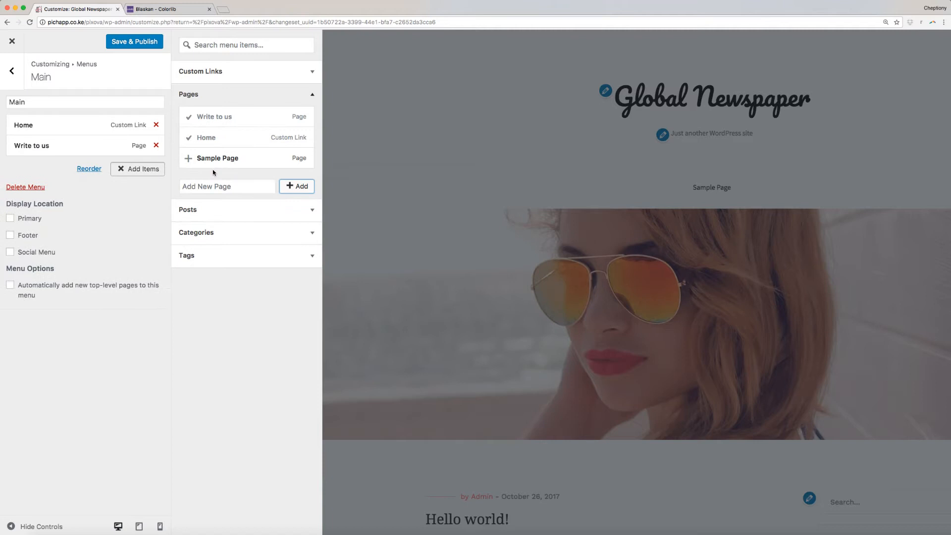
left_click(227, 186)
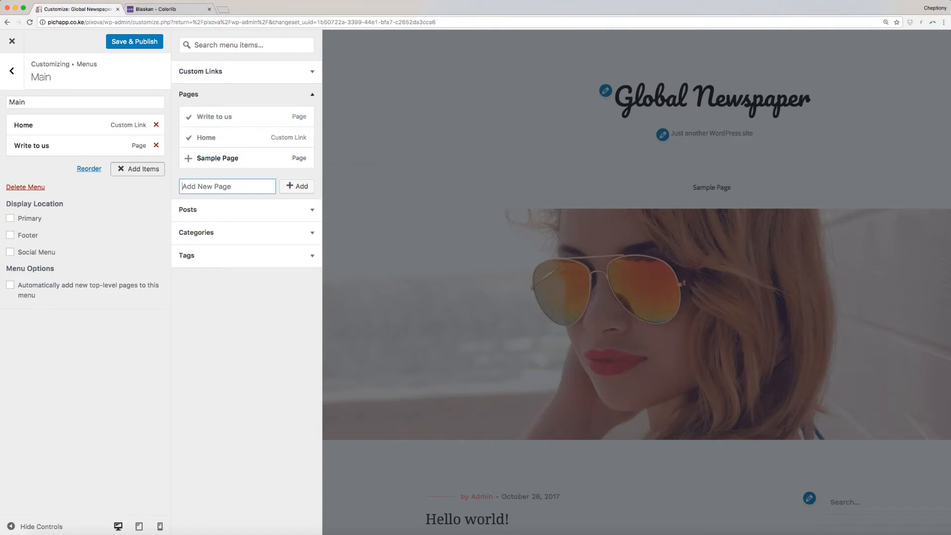
type("Abo")
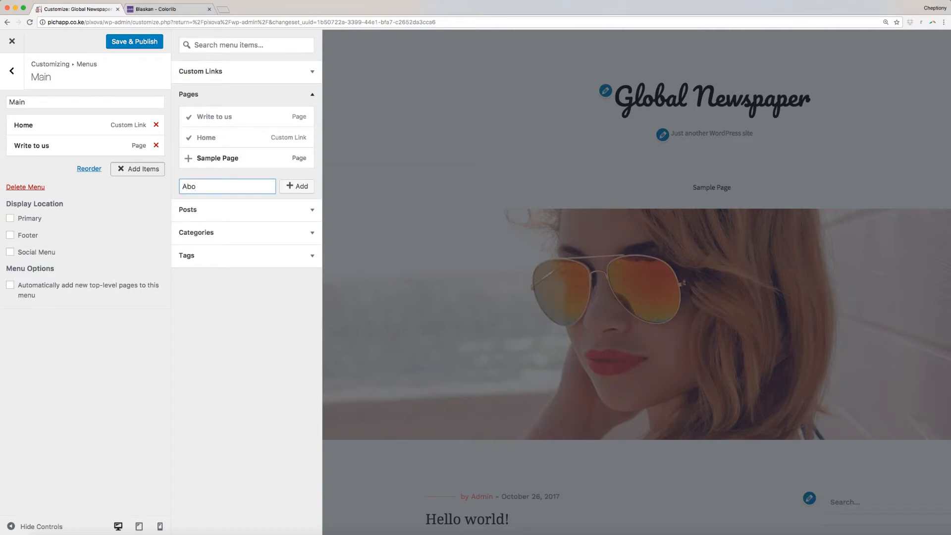
type("About us")
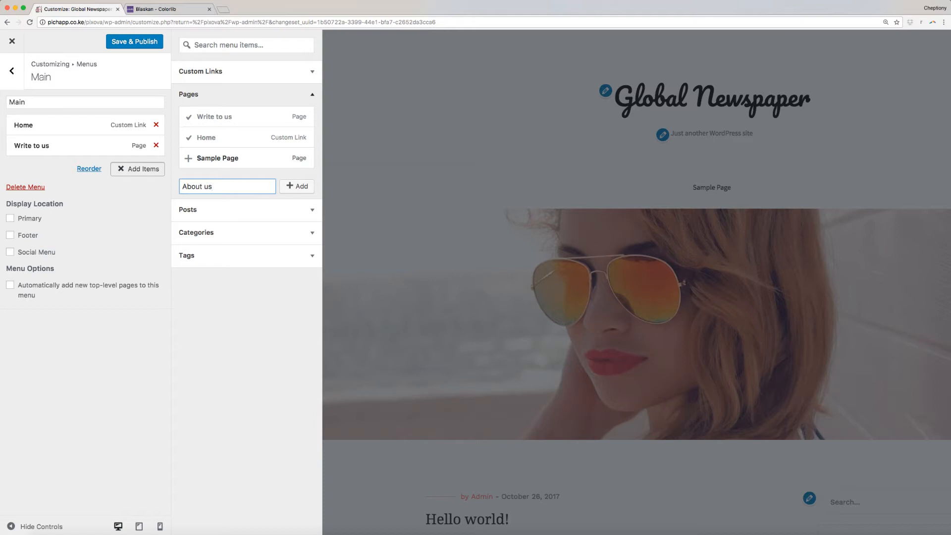
left_click(297, 186)
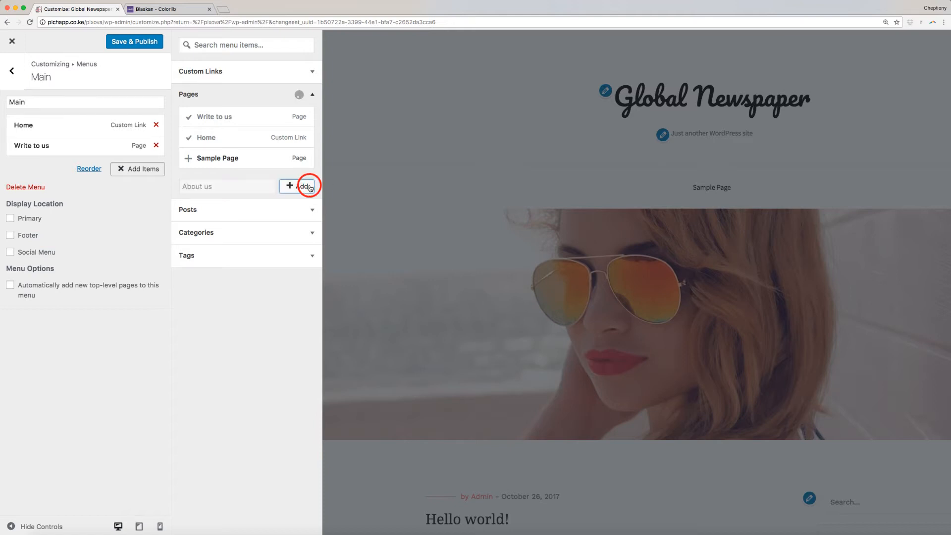
left_click(304, 186)
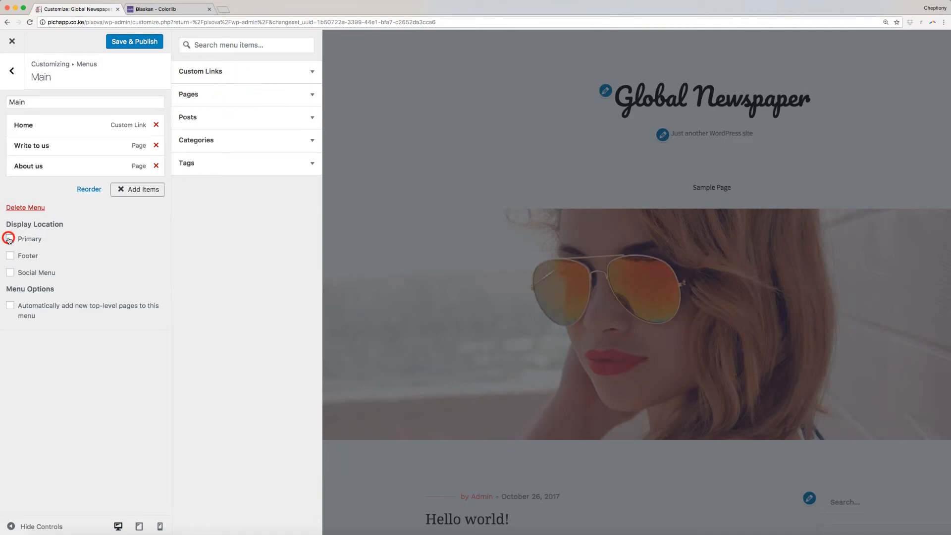
left_click(10, 239)
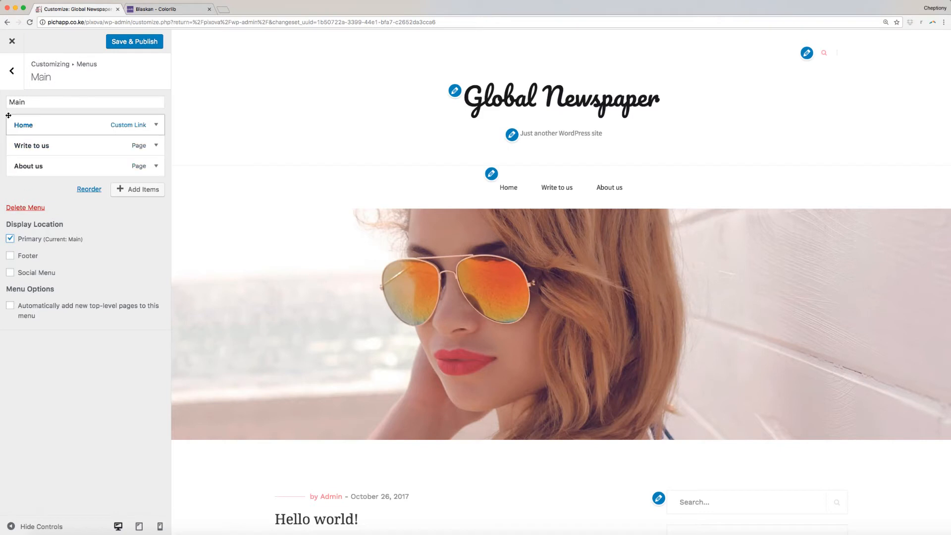
Create a second menu named Footer and start choosing its items
left_click(12, 70)
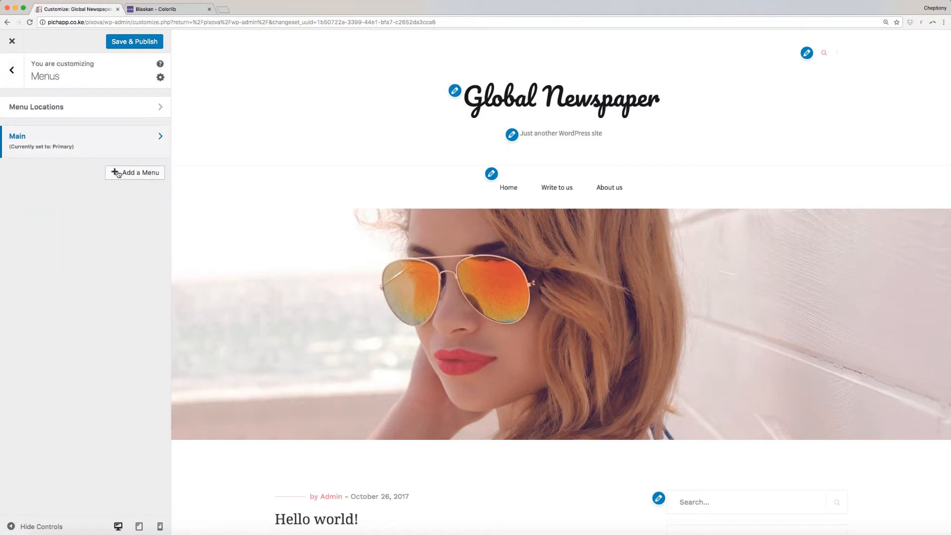
left_click(134, 172)
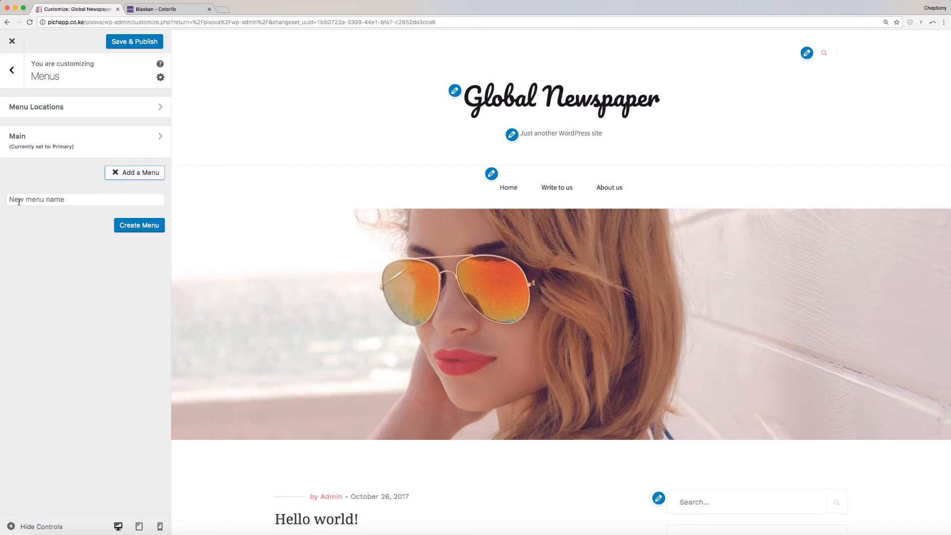
type("Footer")
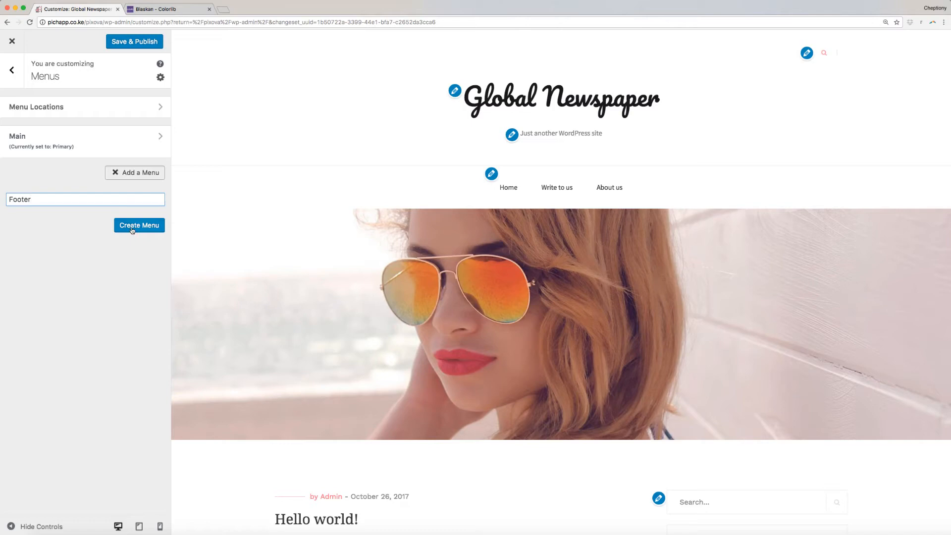
left_click(139, 225)
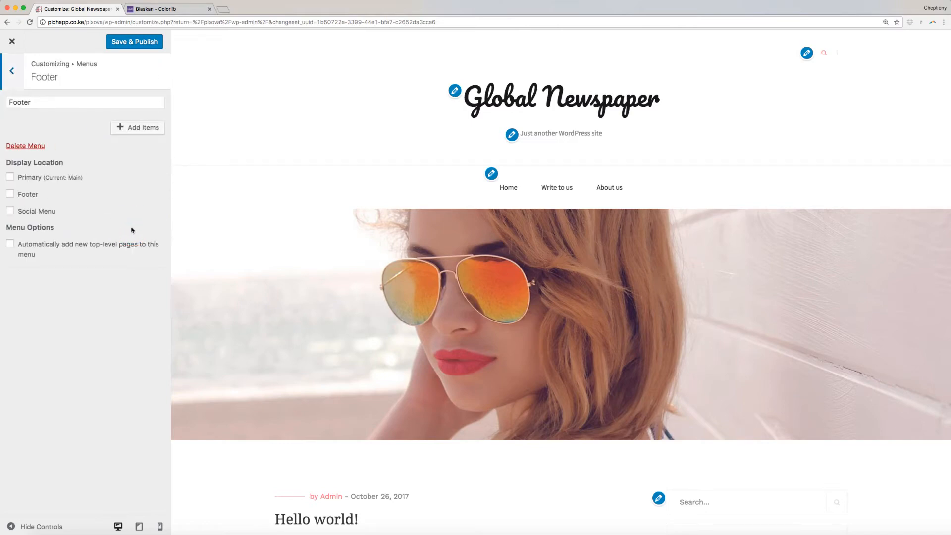
left_click(143, 128)
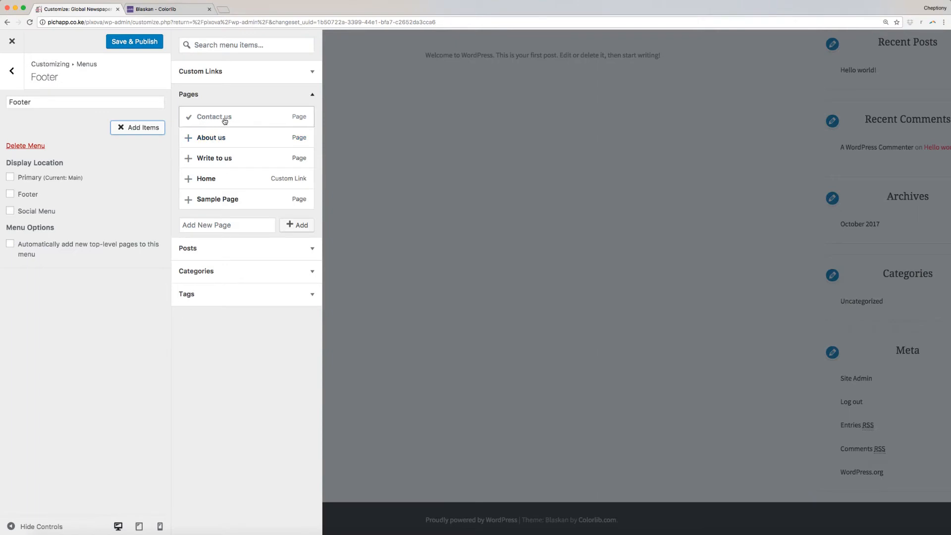
Add Contact us, Write to us and a new Newsfeed page, and assign the menu to the Footer location
left_click(214, 117)
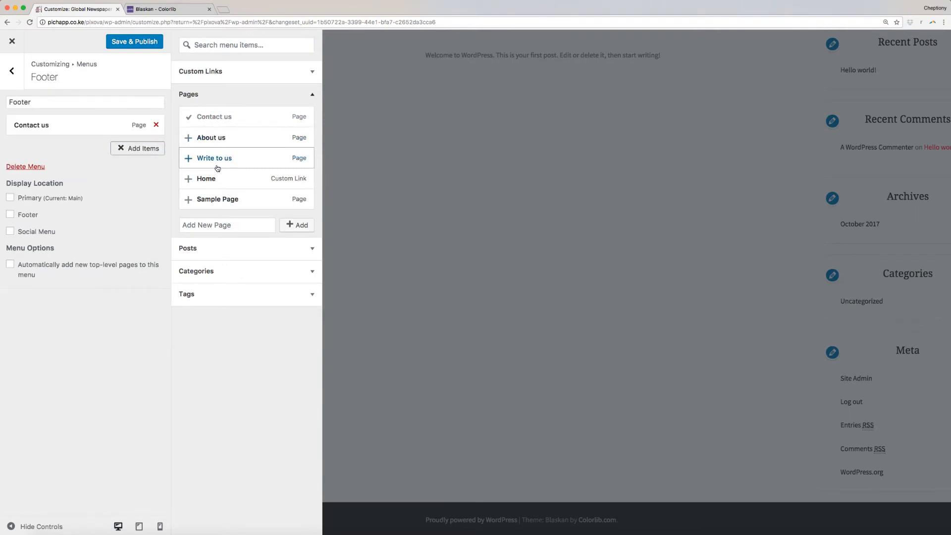
left_click(214, 158)
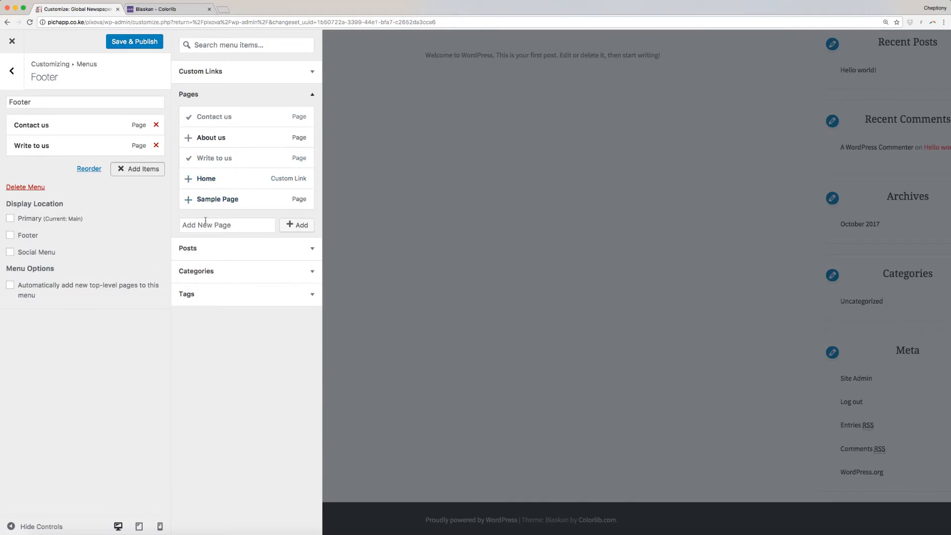
type("Newsfeed")
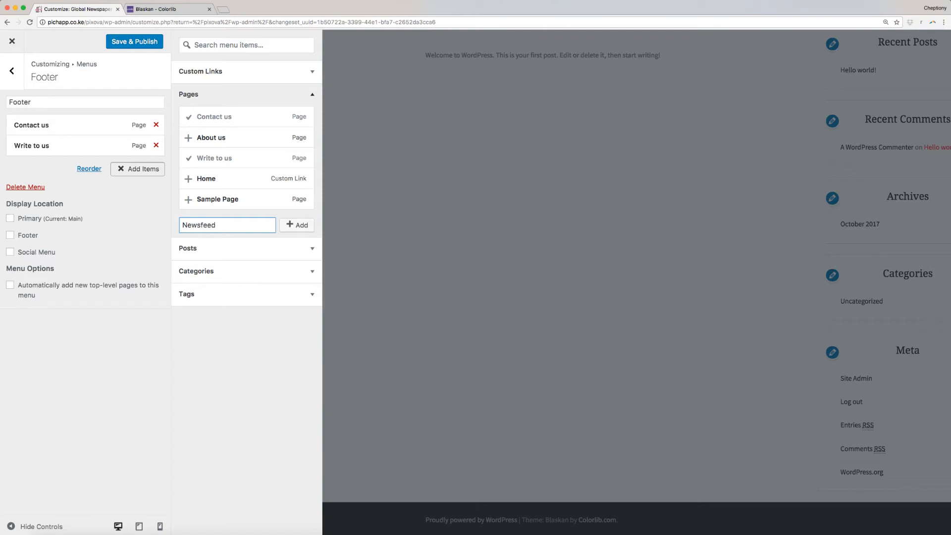
left_click(298, 225)
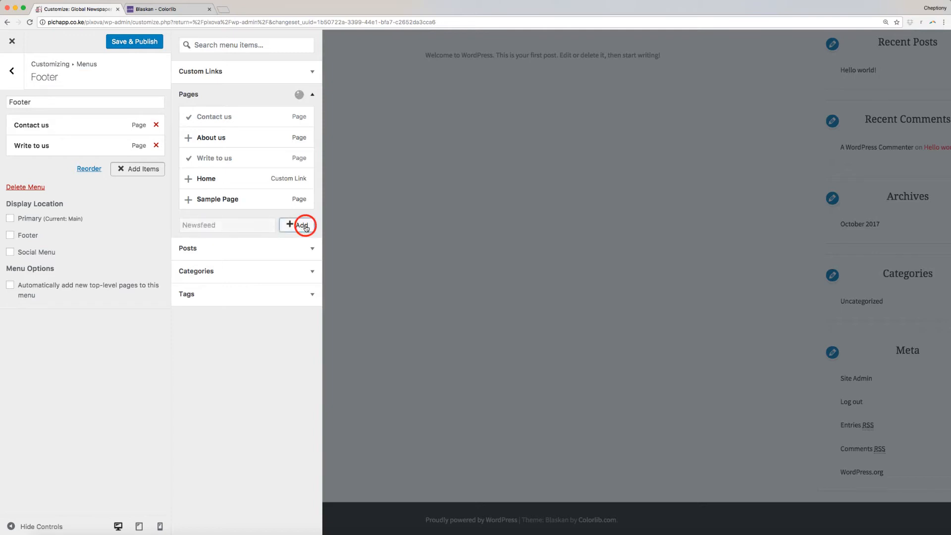
left_click(298, 225)
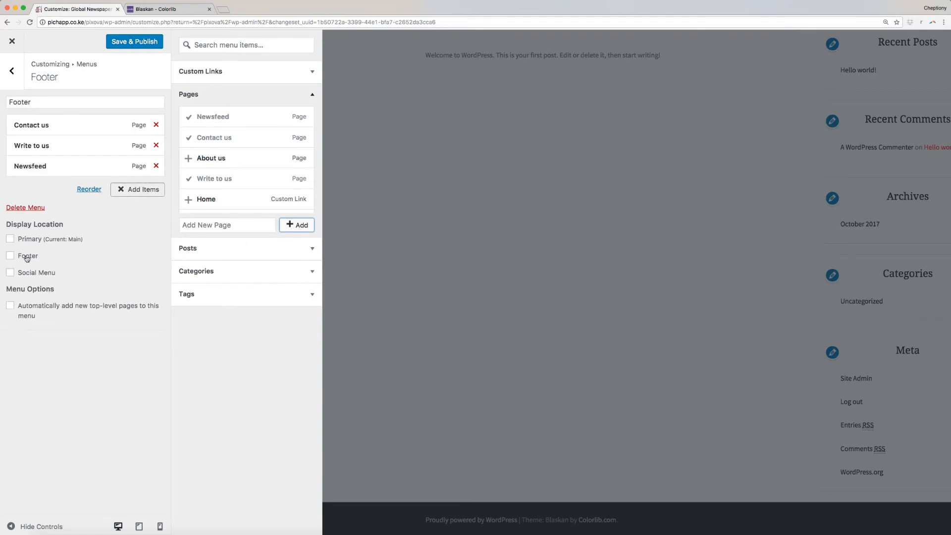
left_click(10, 255)
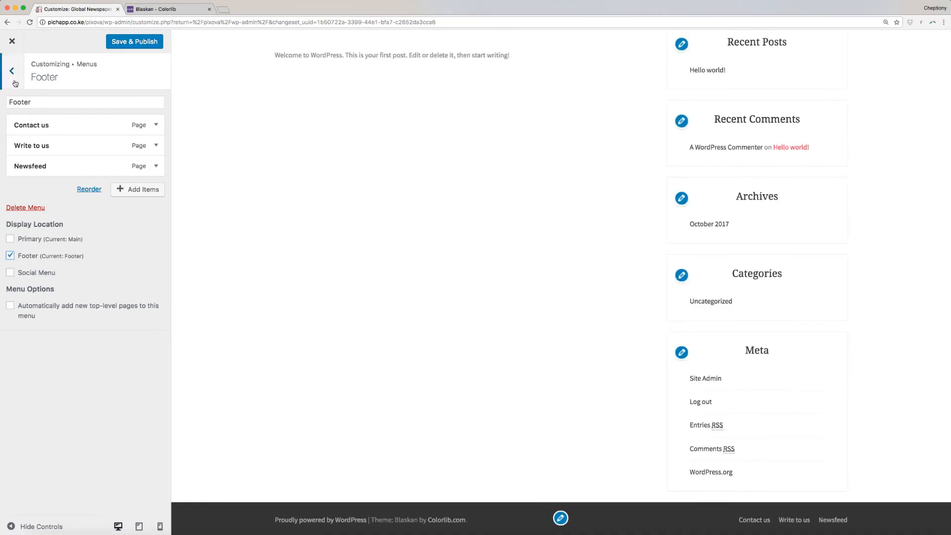
Create a third menu named Social and reach its Custom Links entry fields
left_click(10, 70)
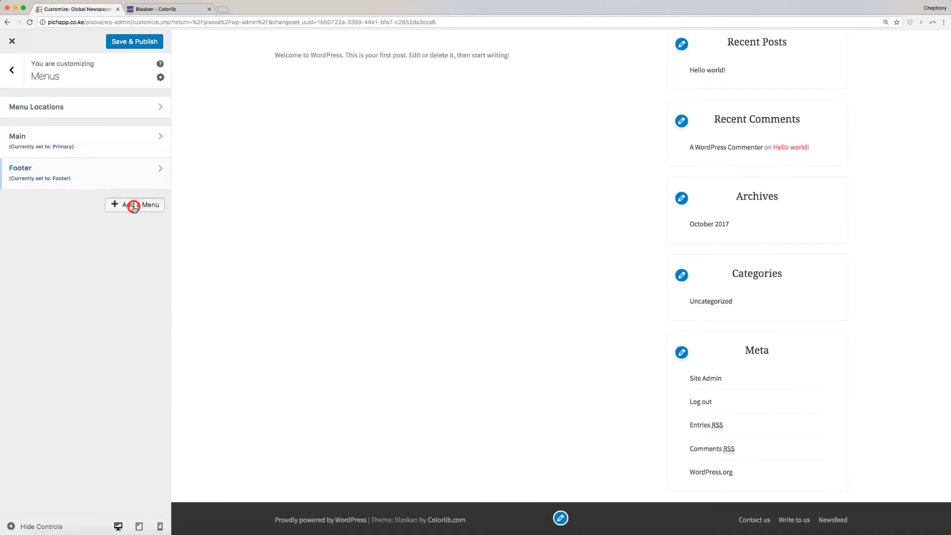
left_click(135, 204)
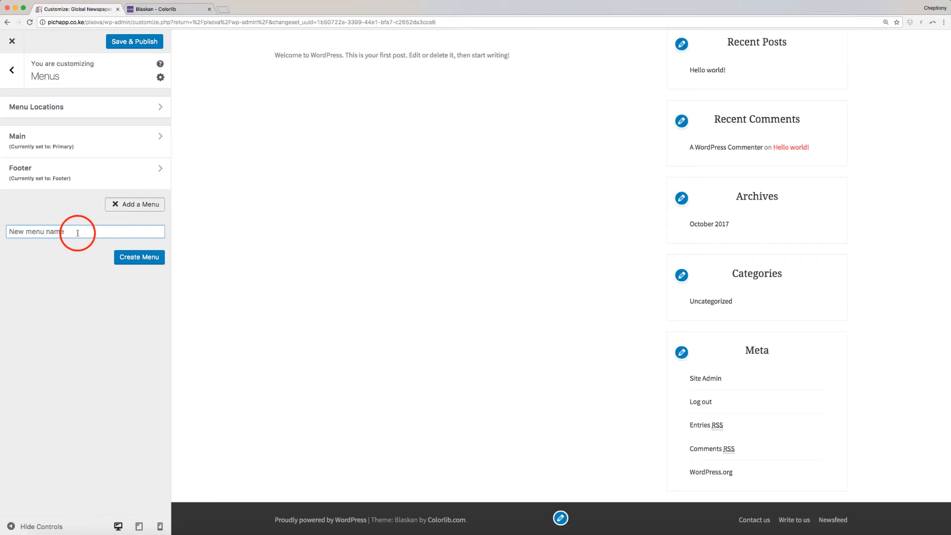
type("Social")
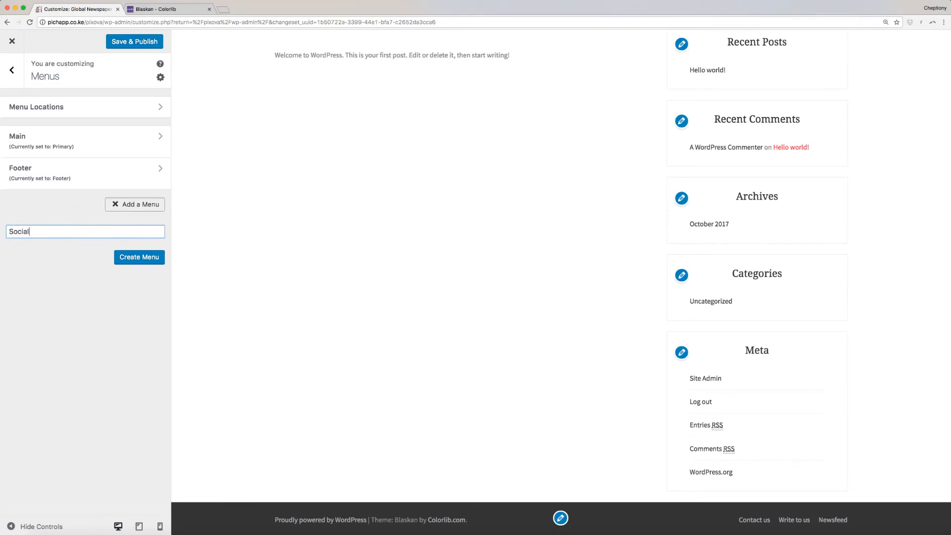
left_click(139, 256)
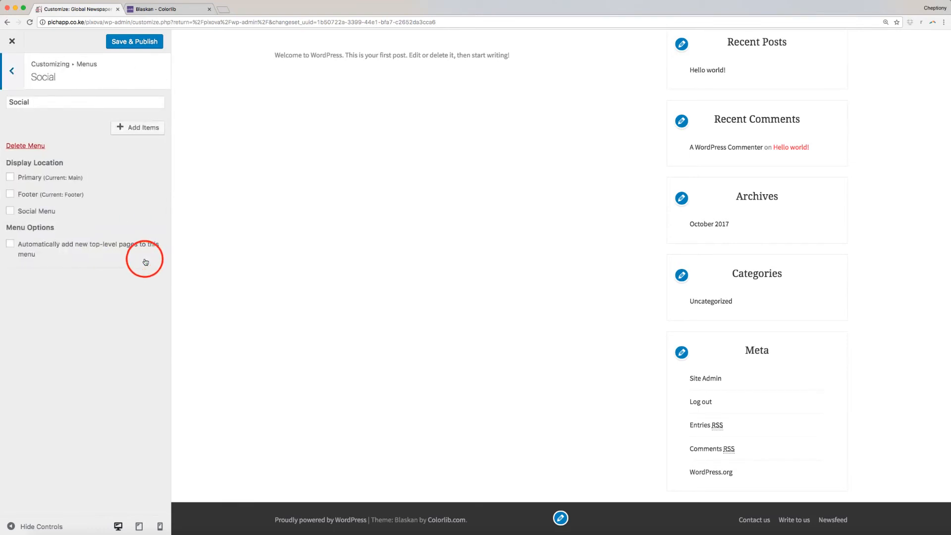
mouse_move(129, 226)
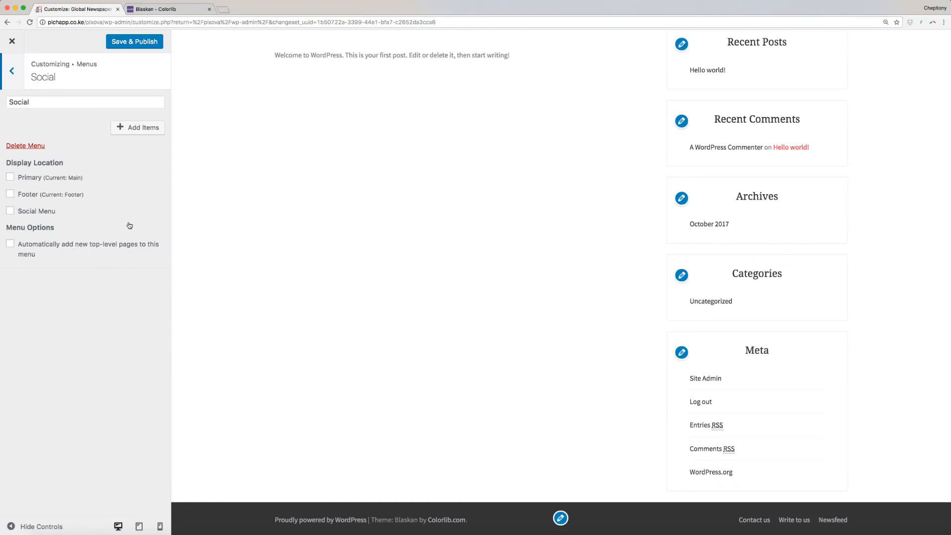
mouse_move(120, 155)
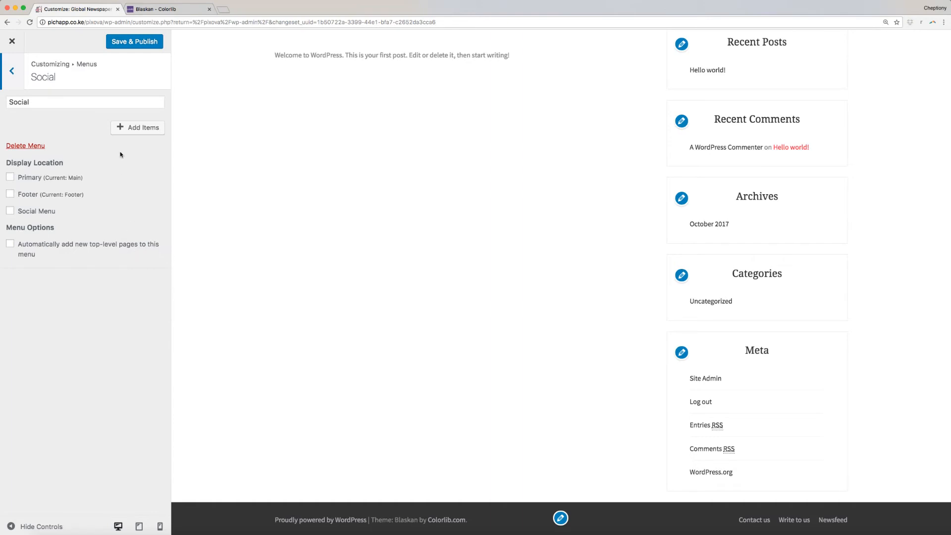
mouse_move(127, 142)
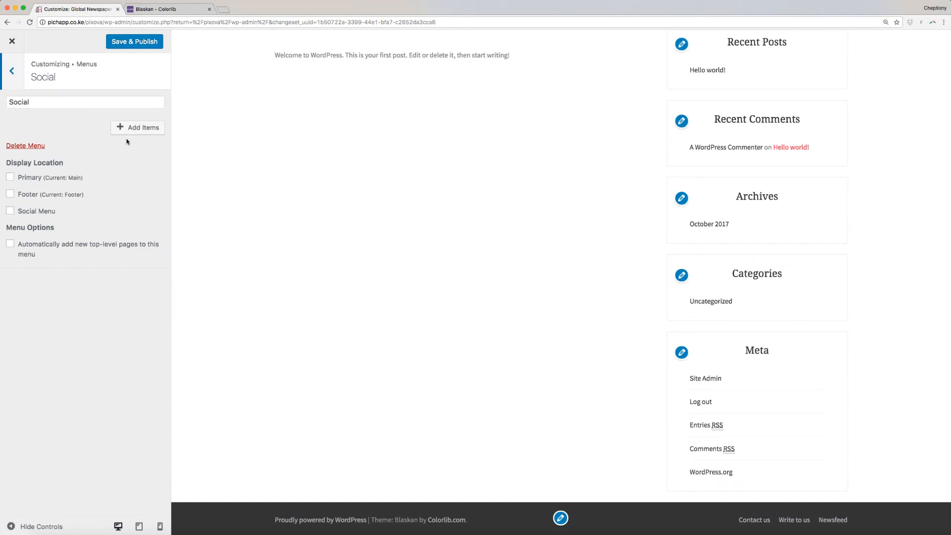
left_click(137, 127)
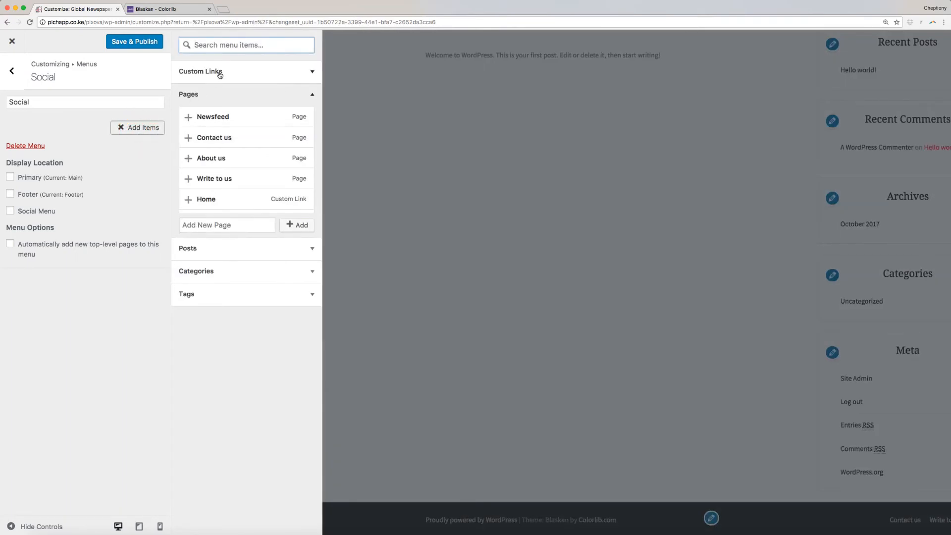
left_click(200, 72)
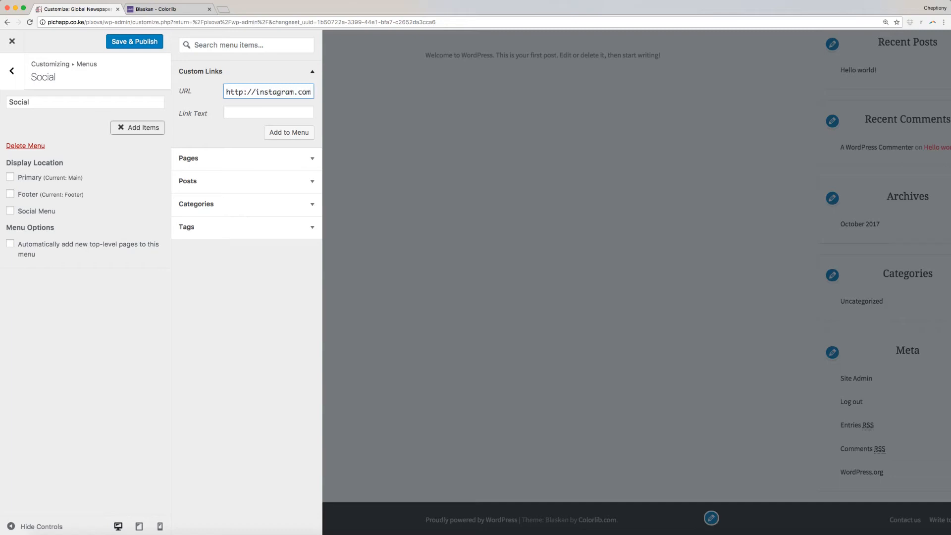
Add Instagram and Facebook custom links with their URLs and link text
type("in")
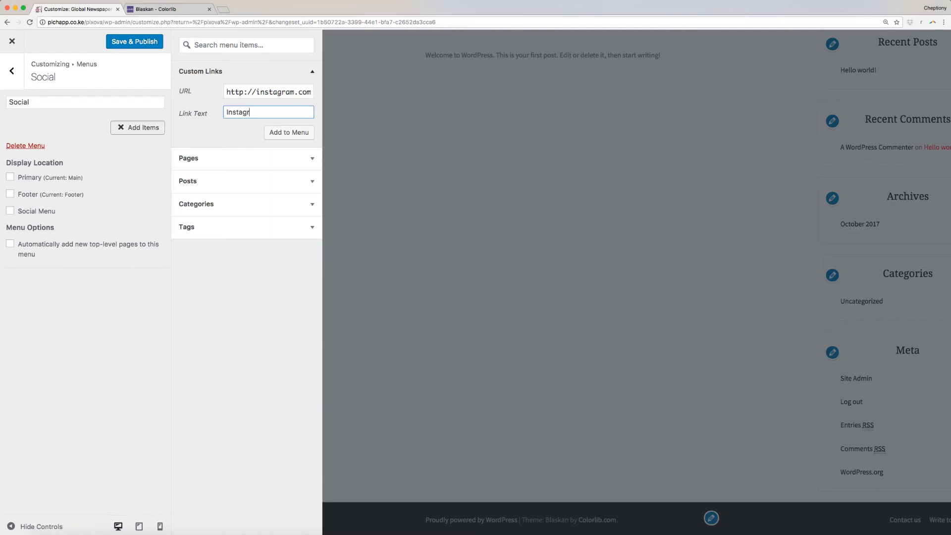
left_click(288, 131)
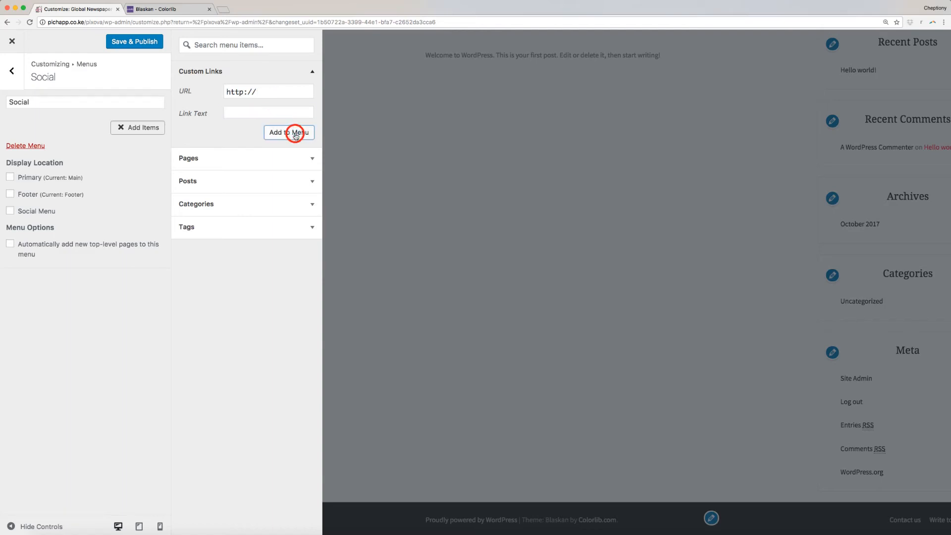
left_click(288, 132)
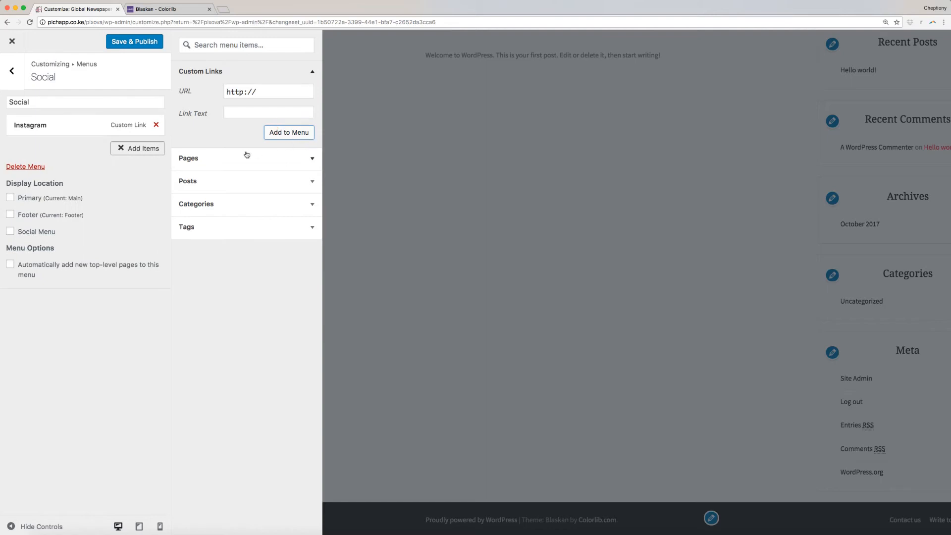
left_click(268, 91)
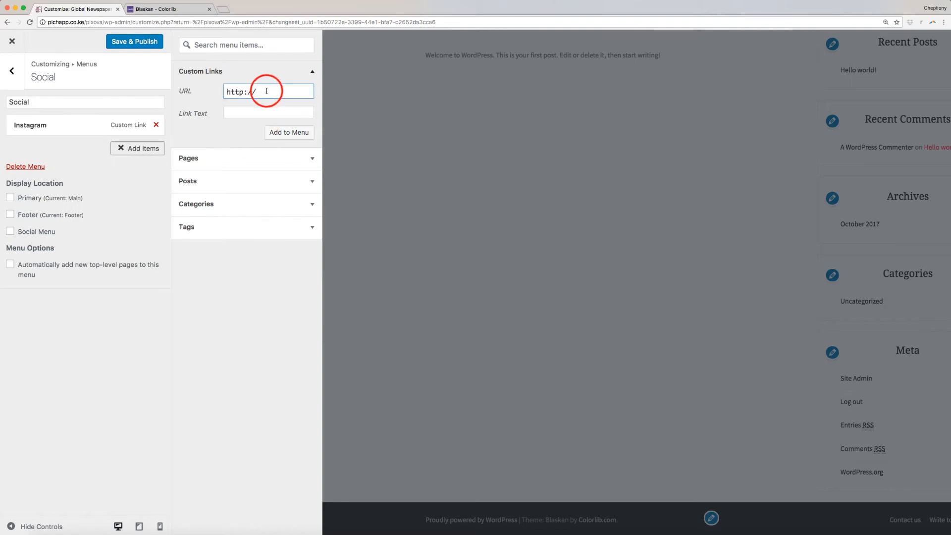
type("/f")
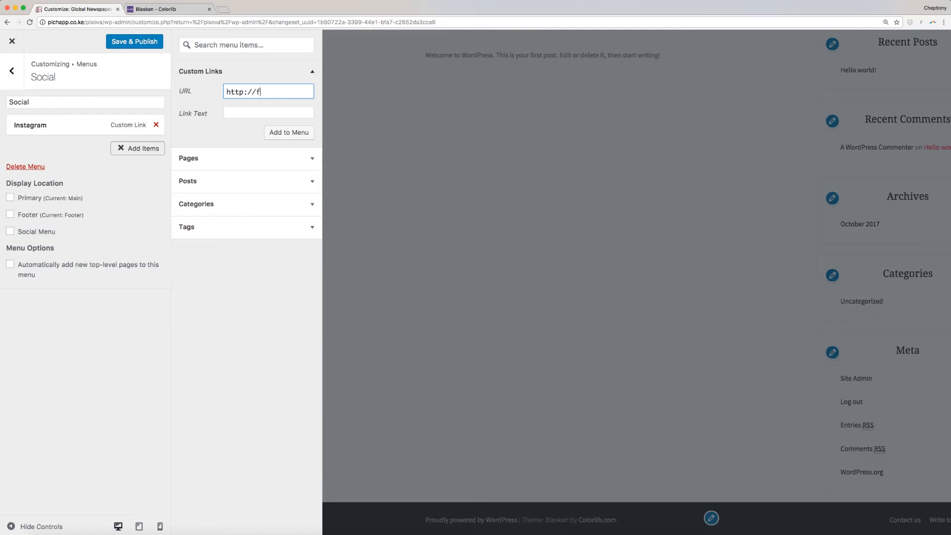
type("aceboo")
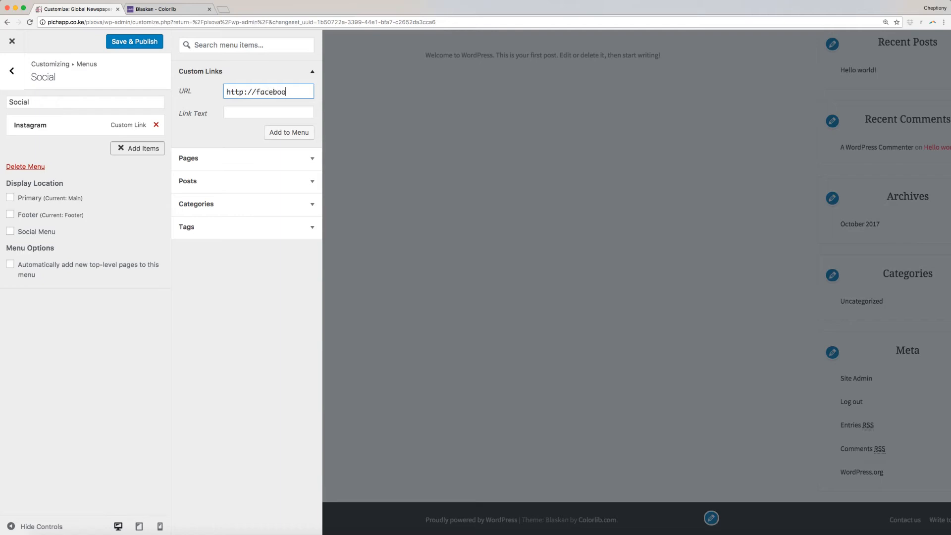
type("k.com")
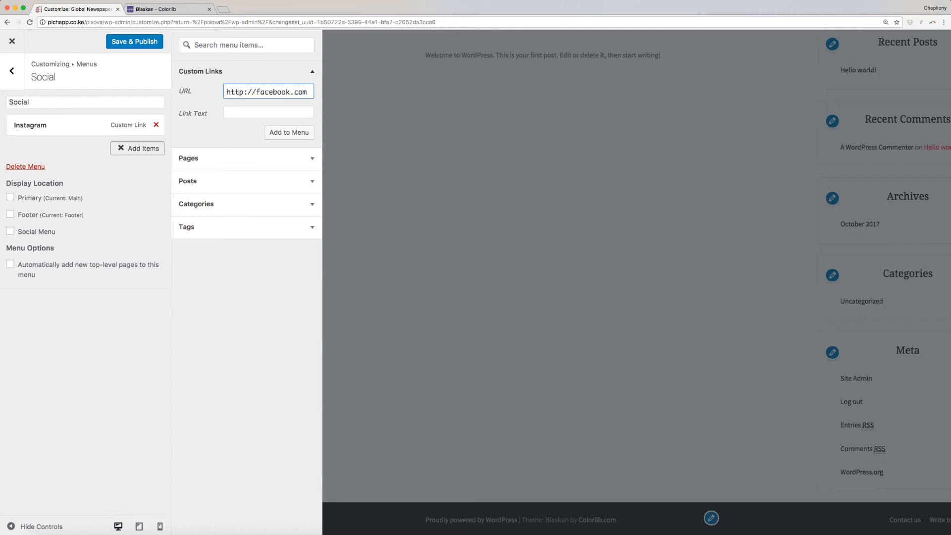
type("Fac")
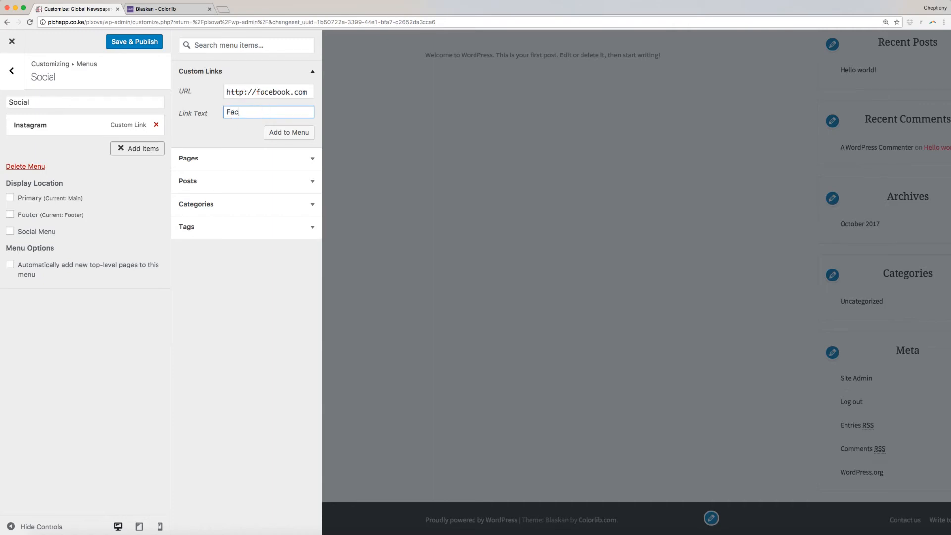
type("ebook")
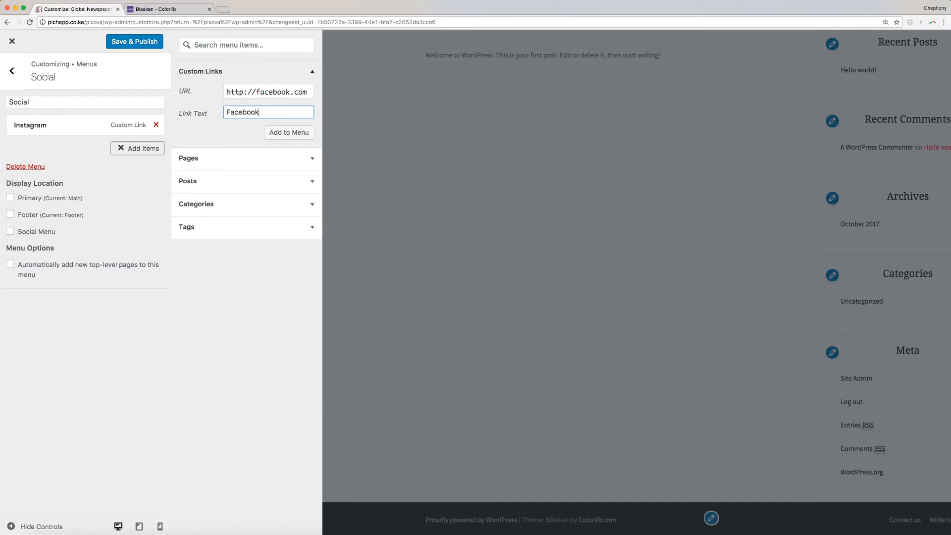
left_click(288, 131)
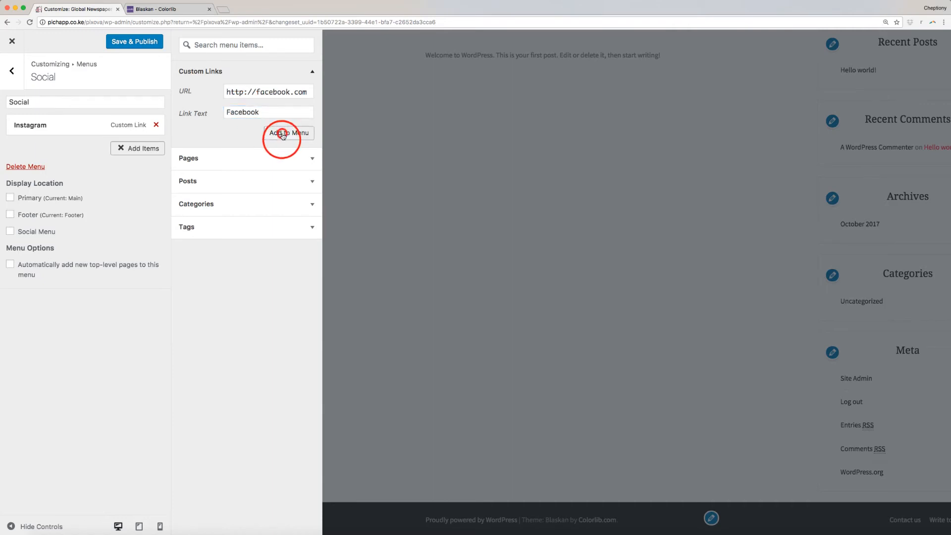
Add a Snapchat custom link with its URL and link text
left_click(288, 132)
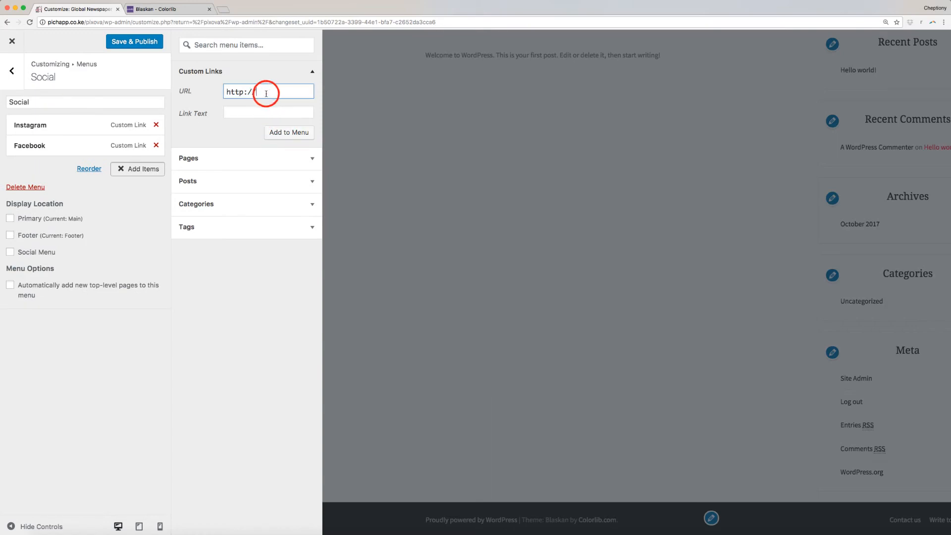
type("sno")
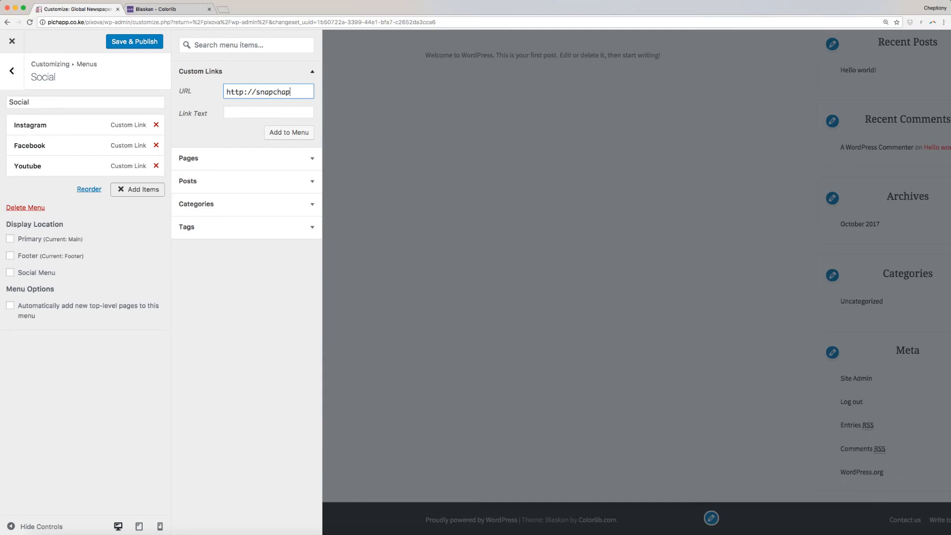
type("t.com")
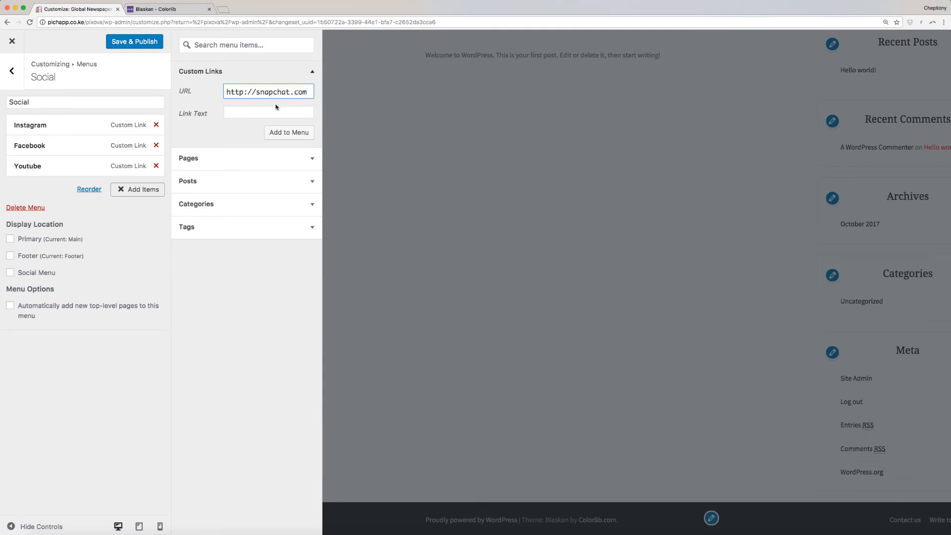
left_click(268, 112)
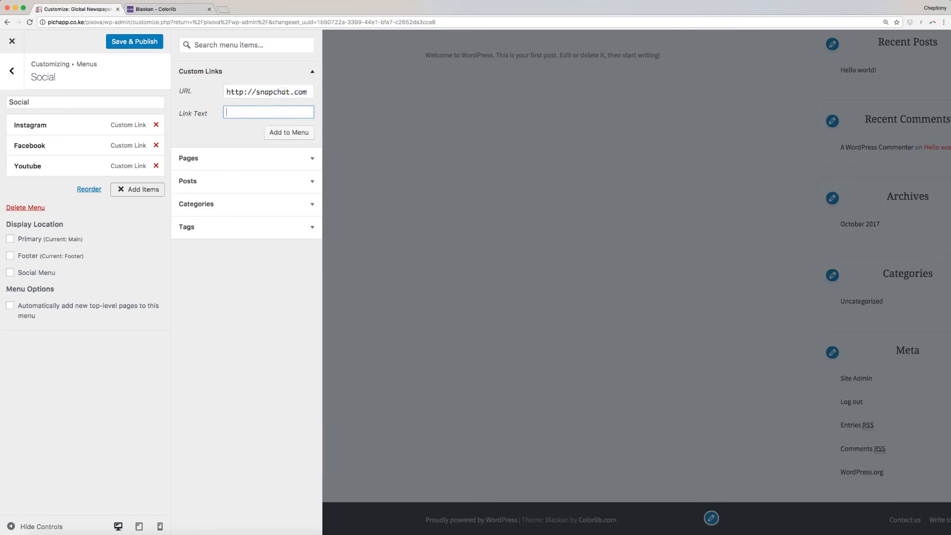
type("Sna")
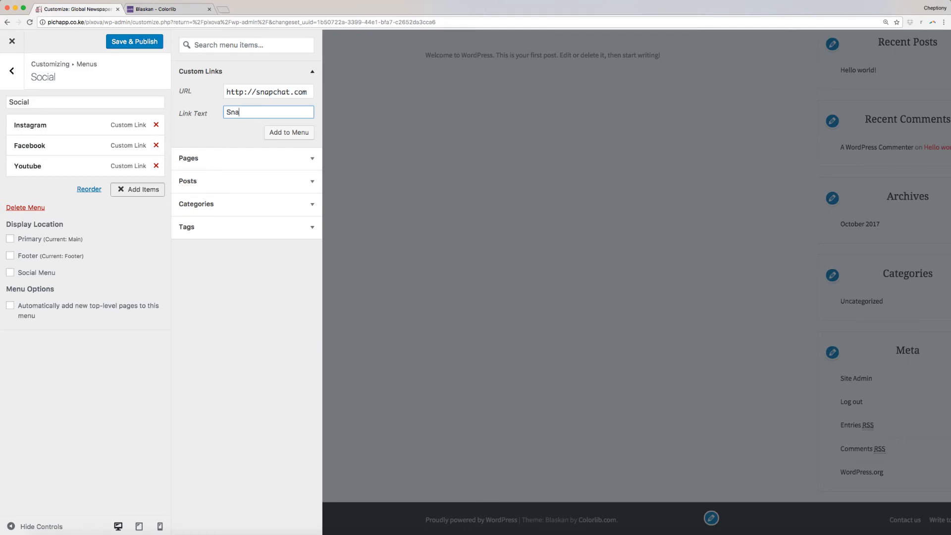
type("pchat")
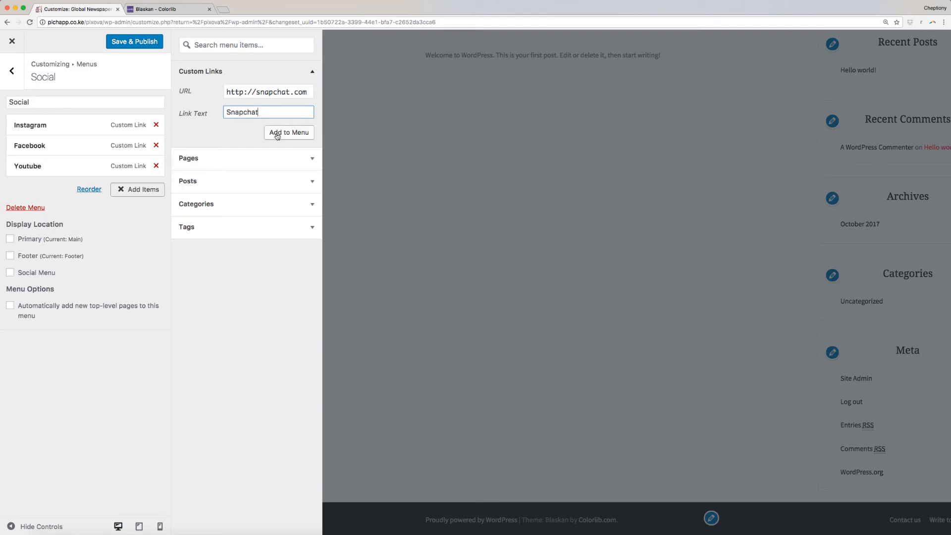
left_click(288, 131)
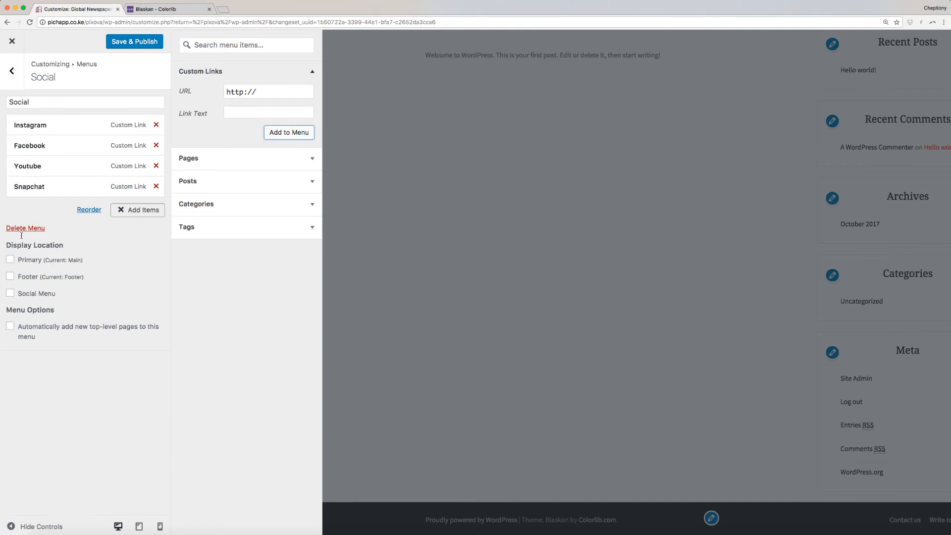
mouse_move(22, 269)
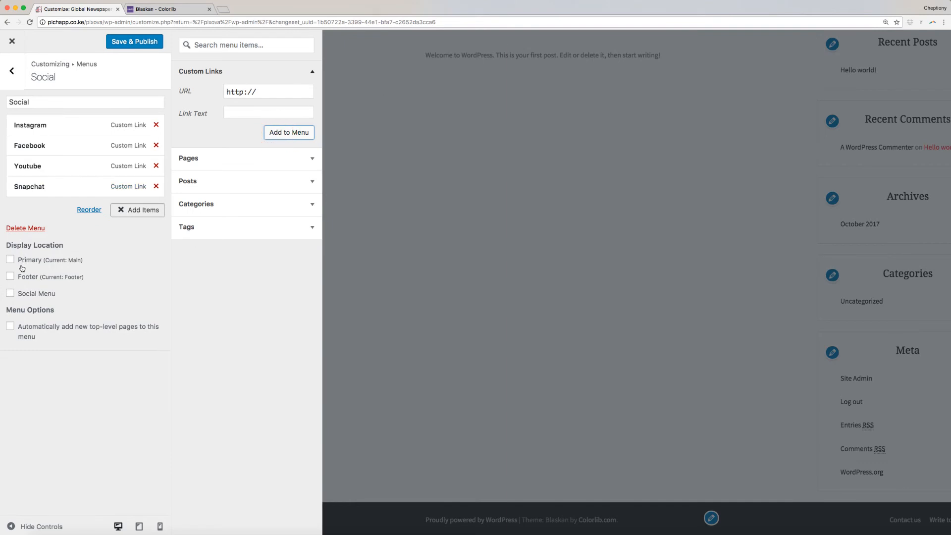
Assign Social to the Social Menu location and set the Youtube link to open in a new tab
left_click(10, 293)
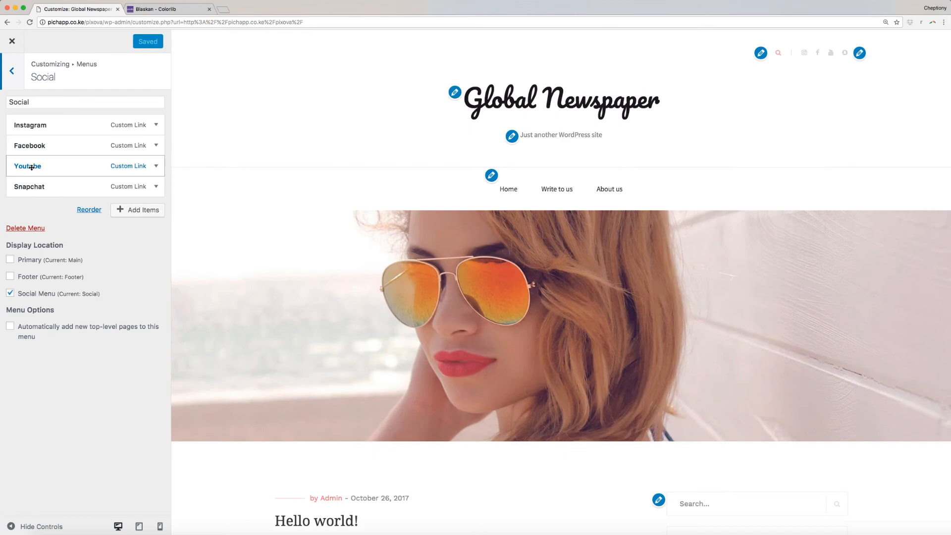
left_click(27, 165)
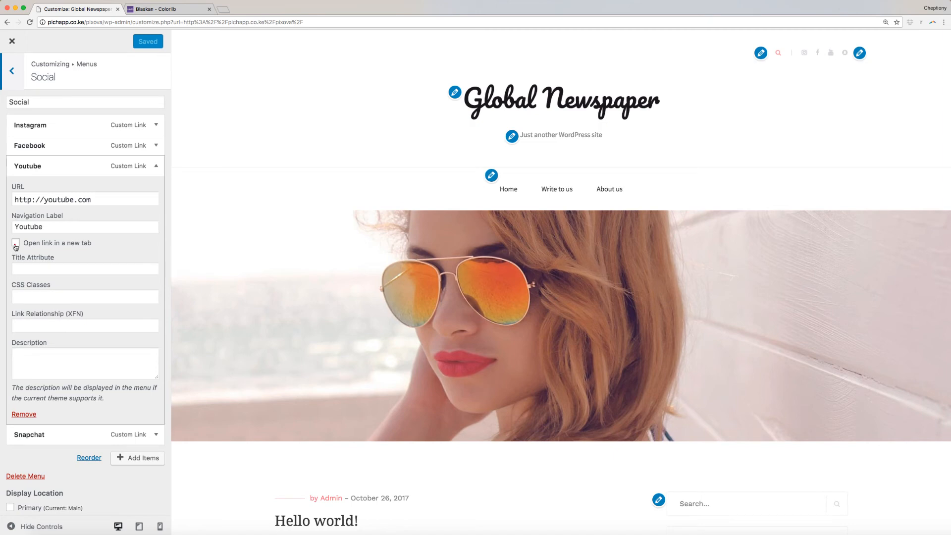
left_click(16, 243)
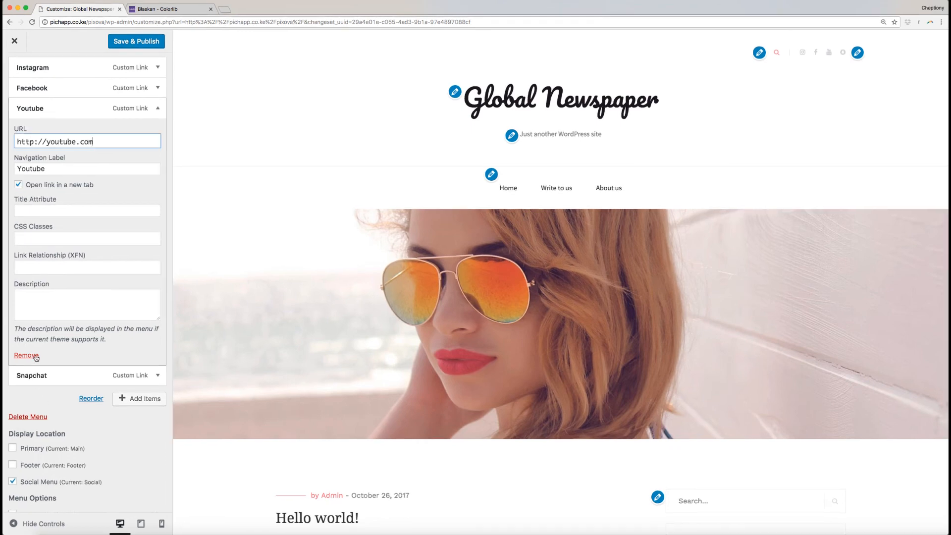
left_click(26, 355)
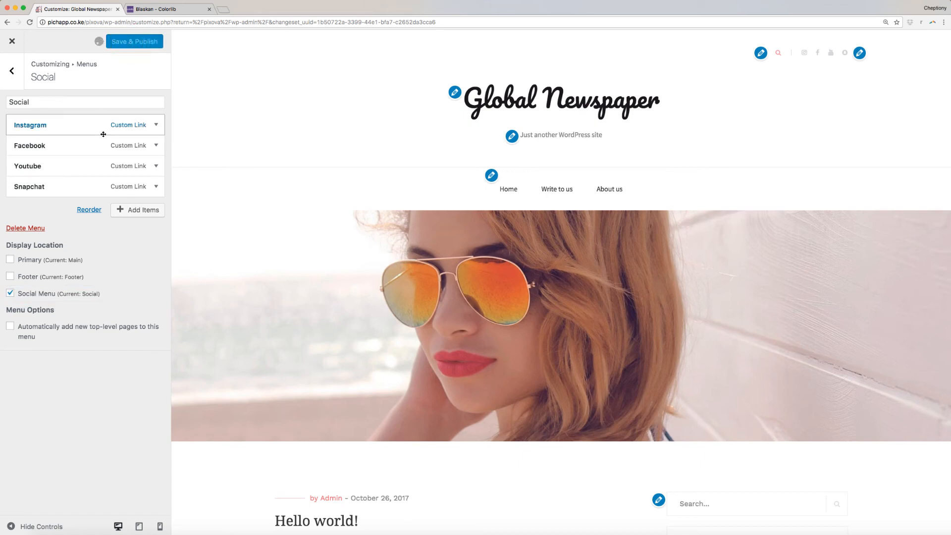
Save & Publish the menus, view the live site, then switch to the Blaskan Colorlib forum
left_click(12, 40)
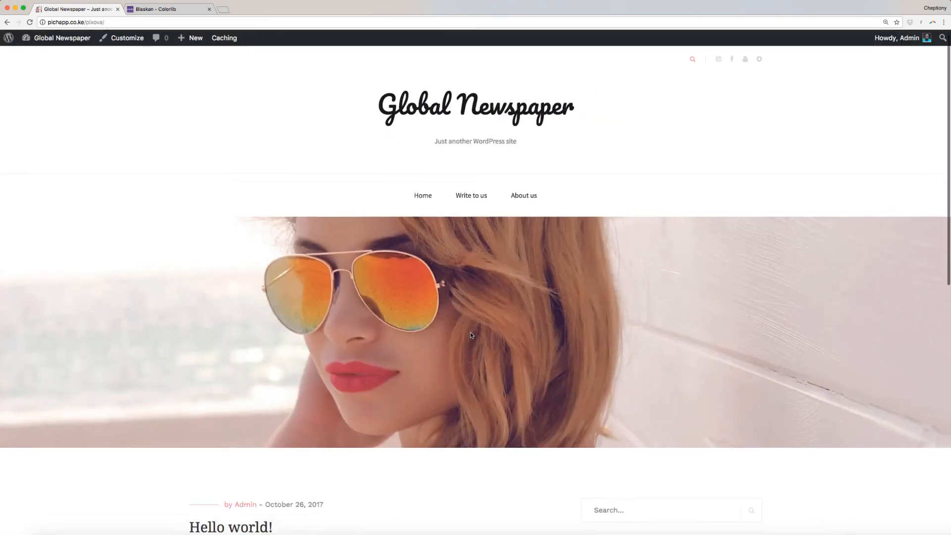
scroll("down", 3)
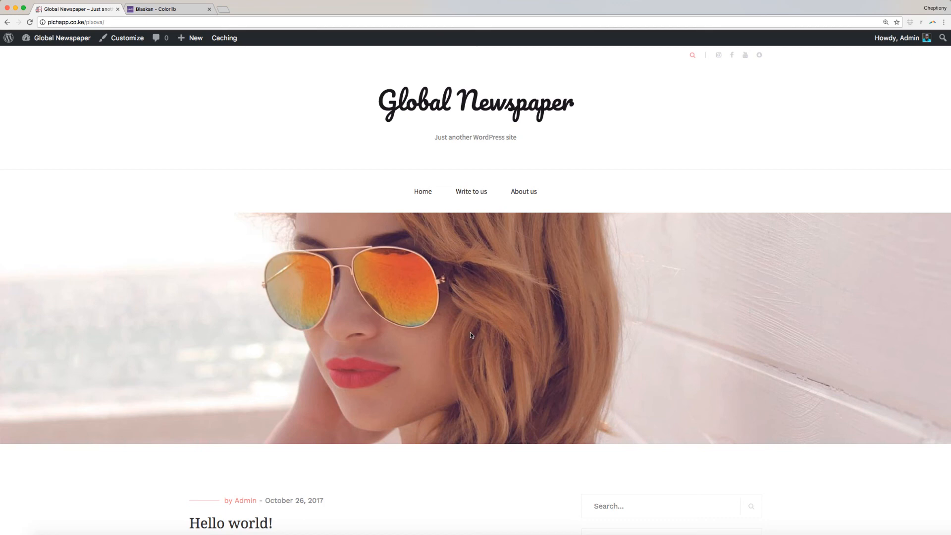
scroll("down", 3)
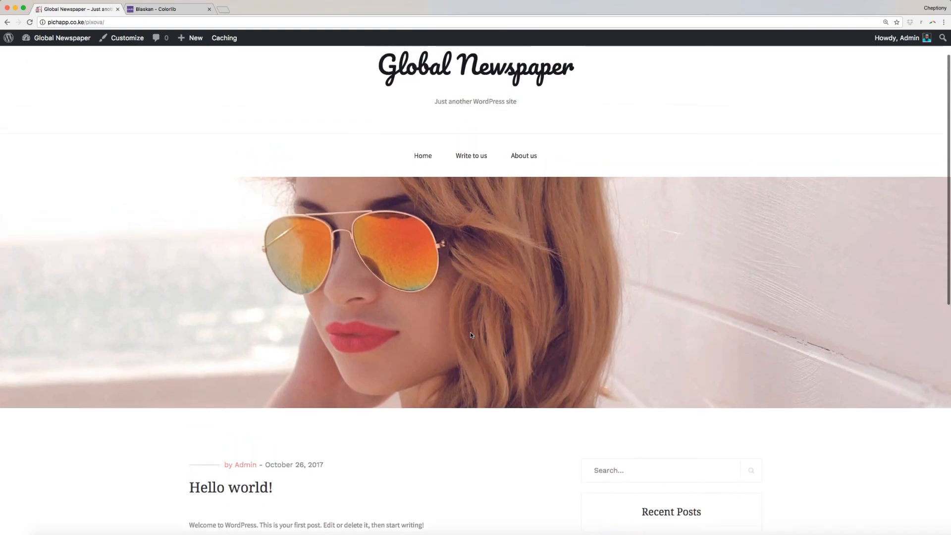
left_click(155, 9)
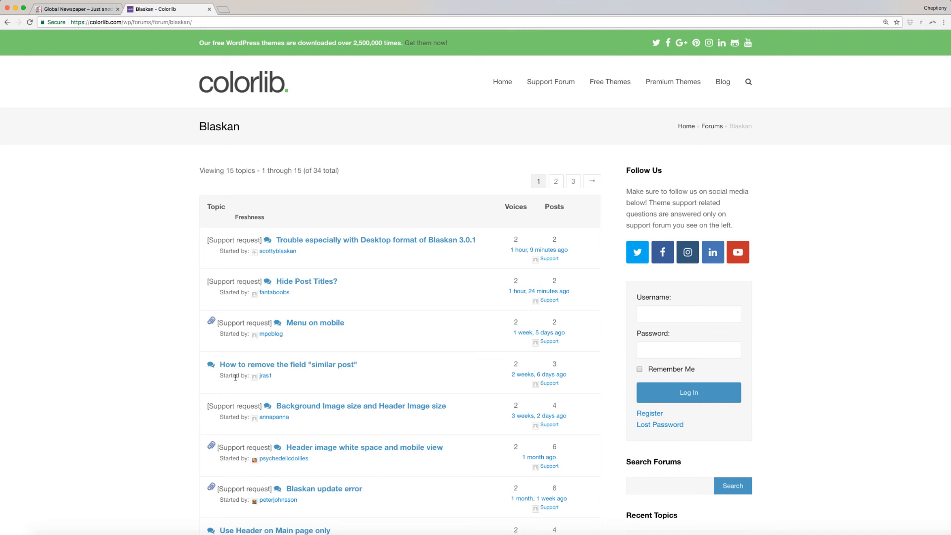
scroll("down", 3)
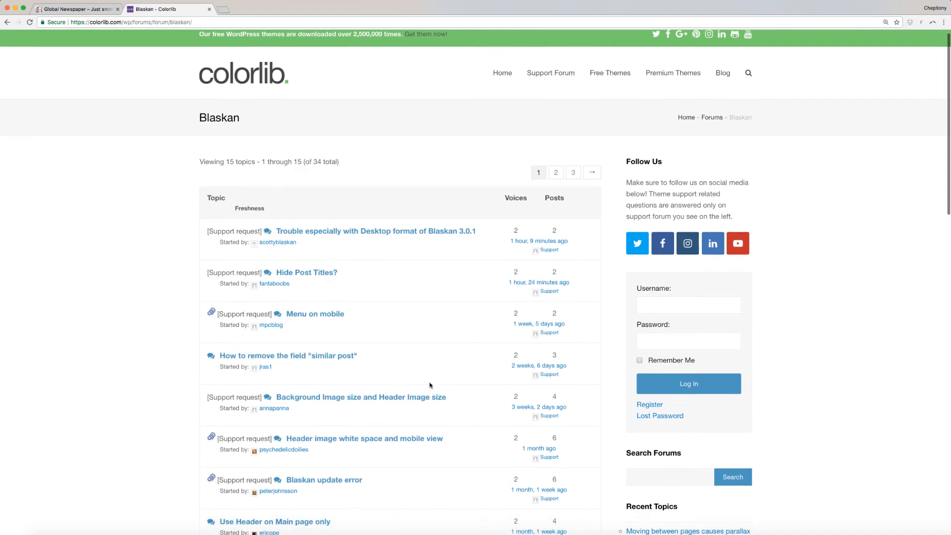
scroll("down", 3)
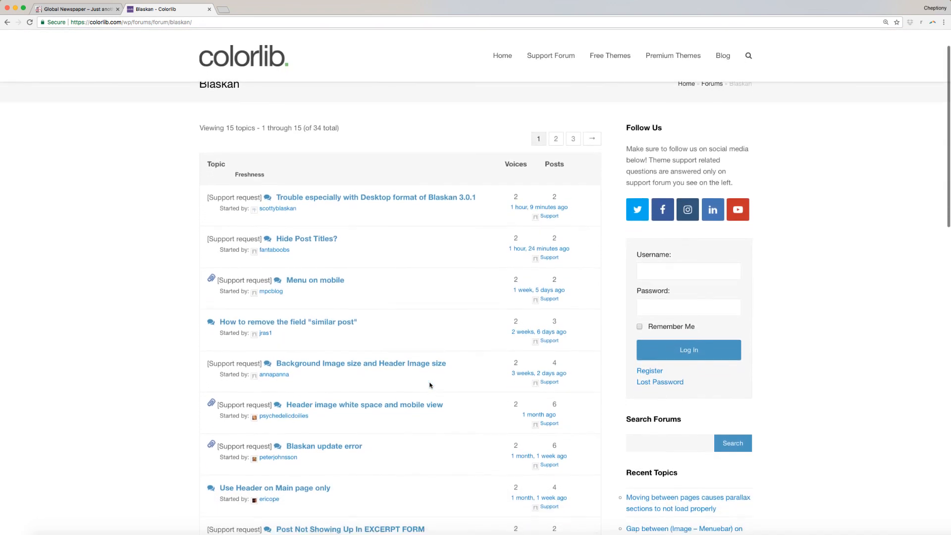
scroll("down", 3)
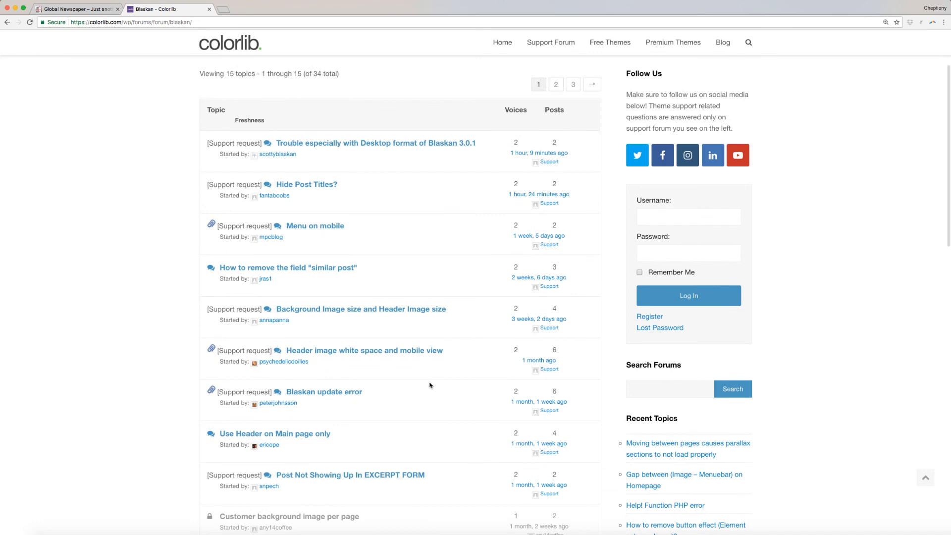
scroll("down", 3)
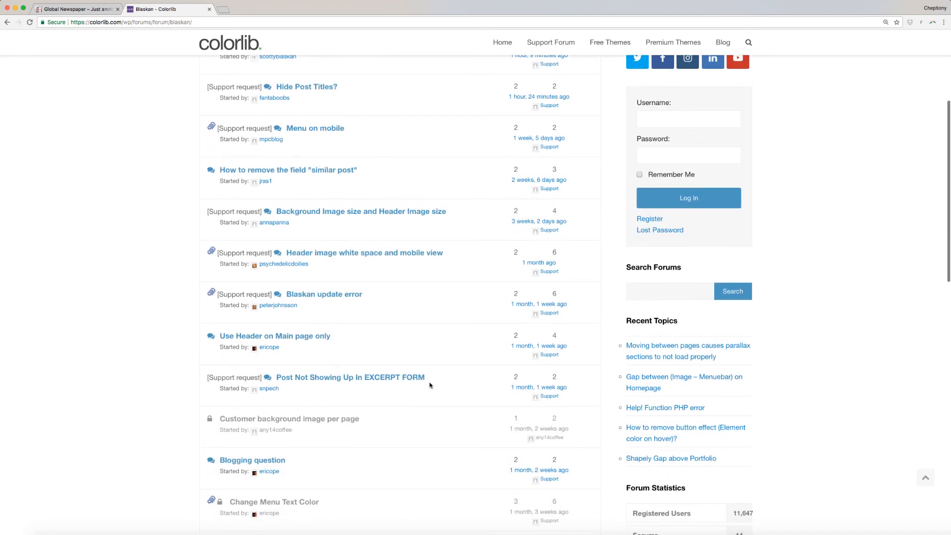
scroll("down", 3)
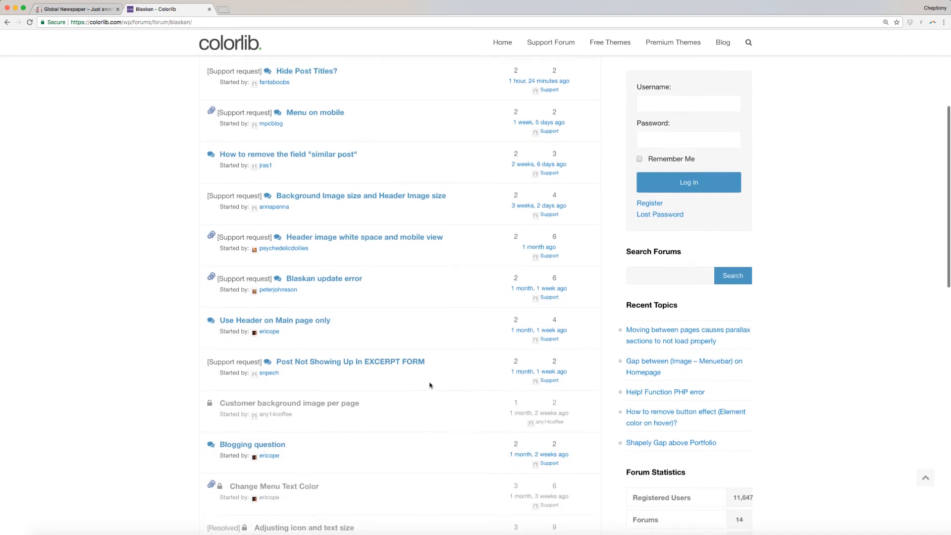
scroll("down", 3)
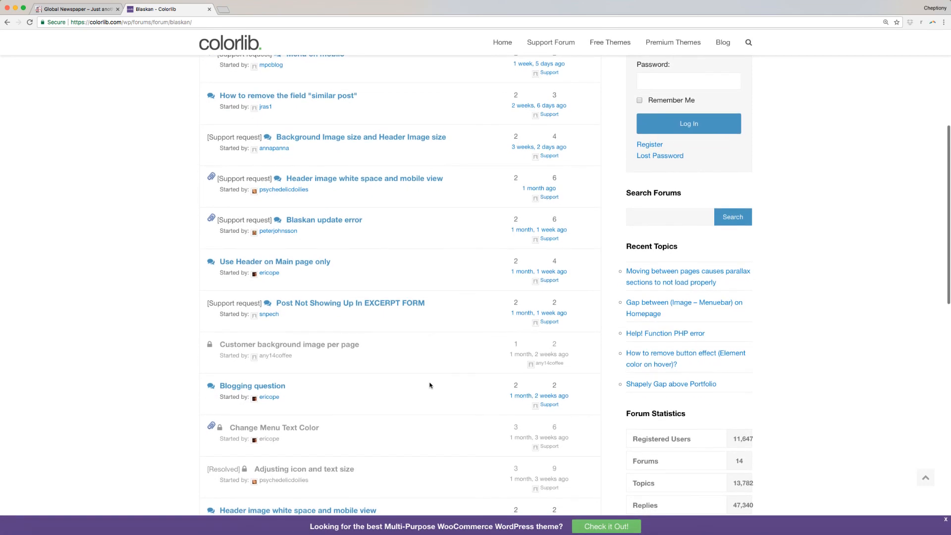